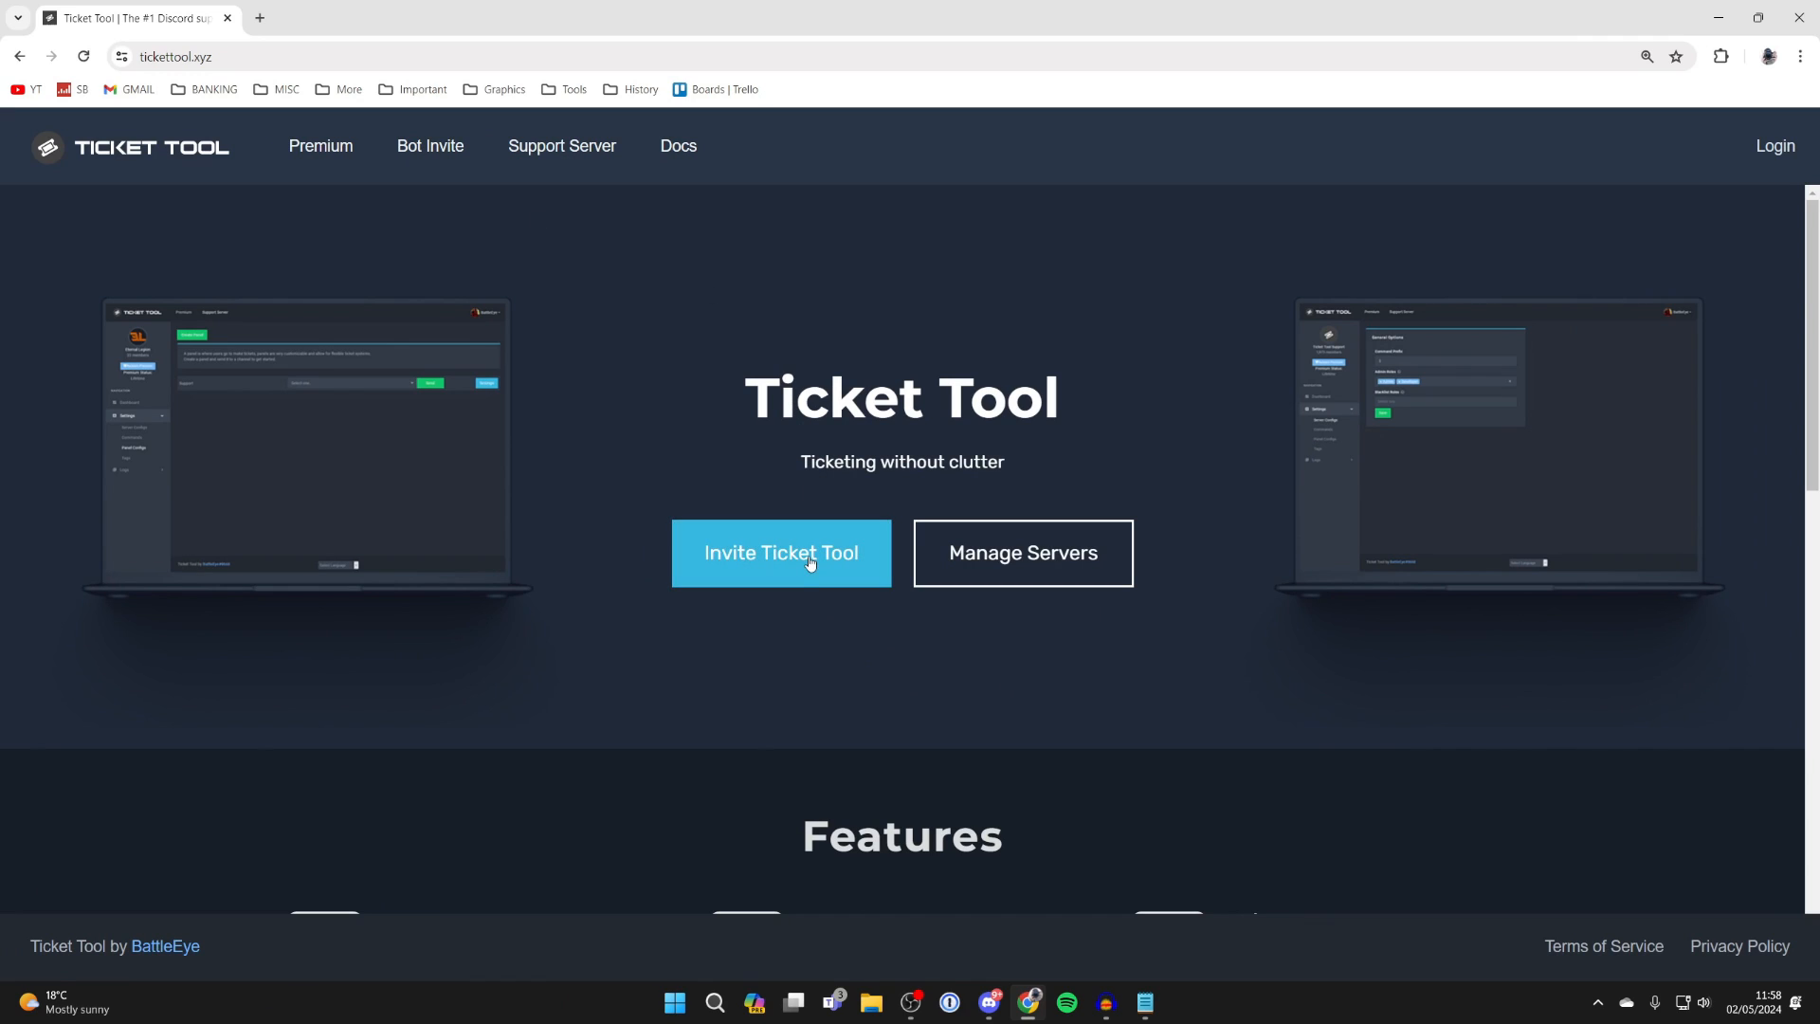
Invite the Ticket Tool bot and choose the Ticket Guide server on the authorisation page.
left_click(779, 552)
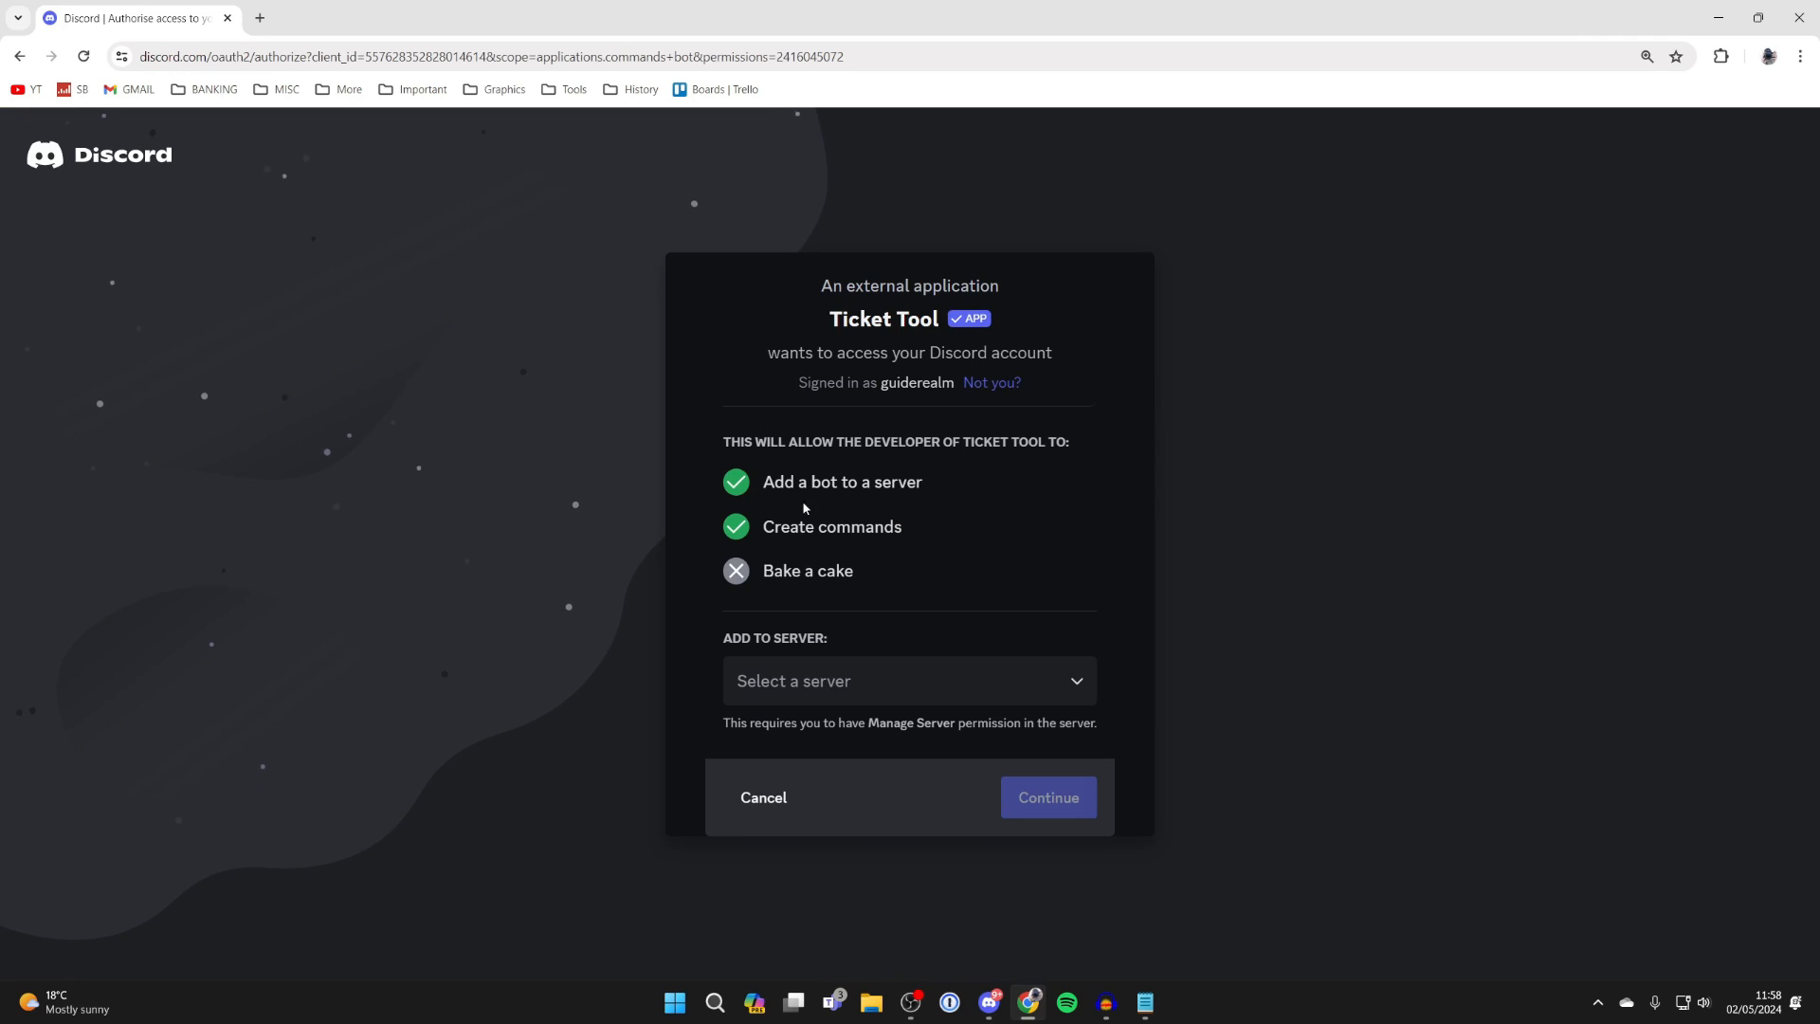
left_click(1046, 798)
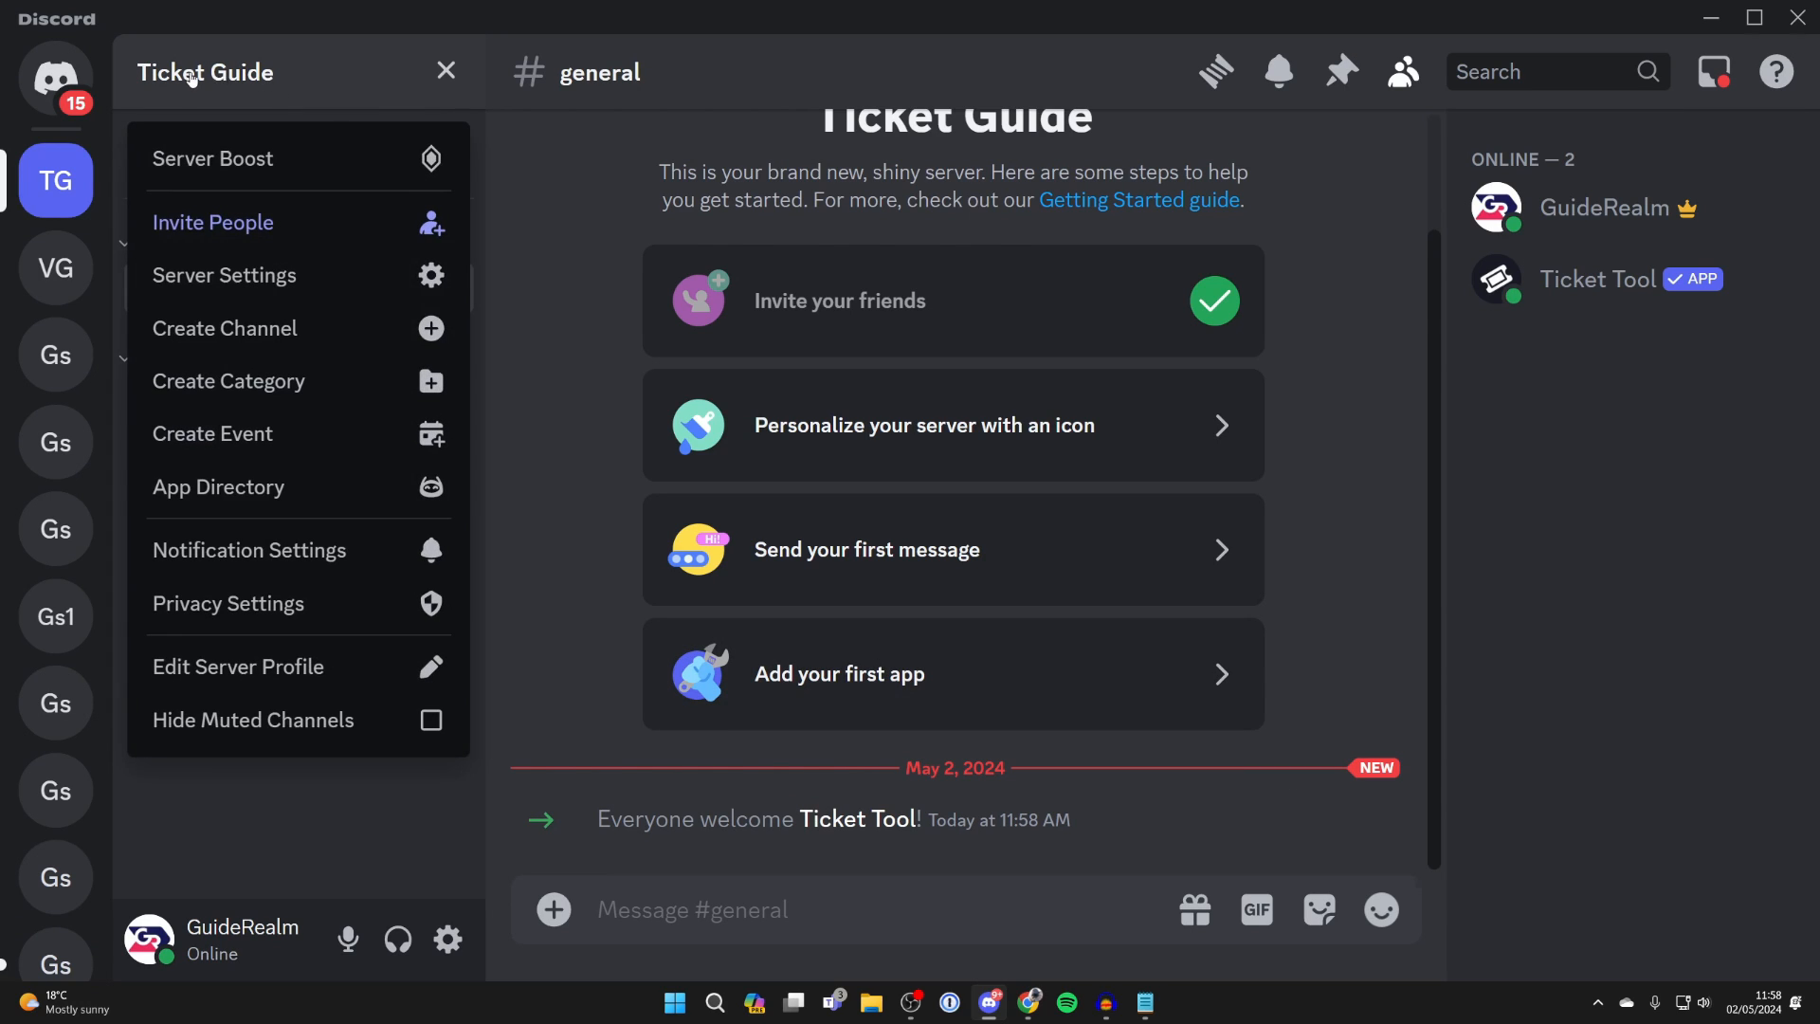
In Server Settings > Roles, rank Owner above Ticket Tool and save.
left_click(224, 275)
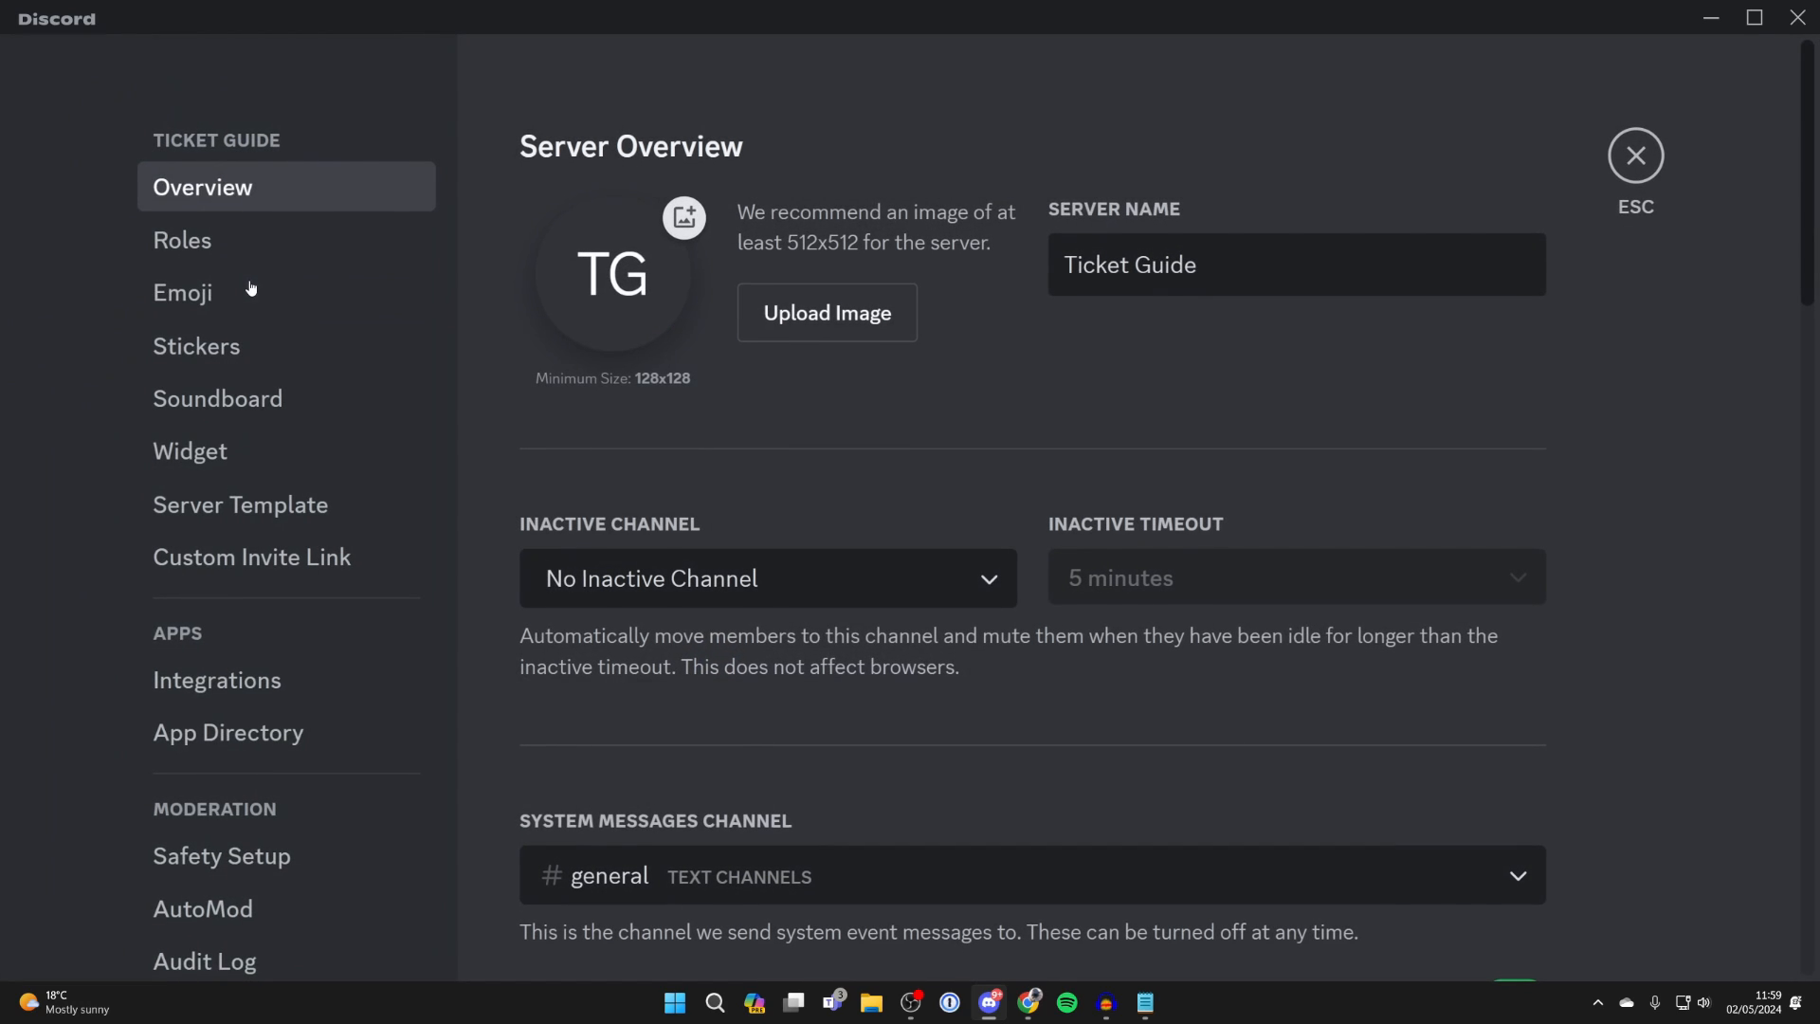
left_click(182, 239)
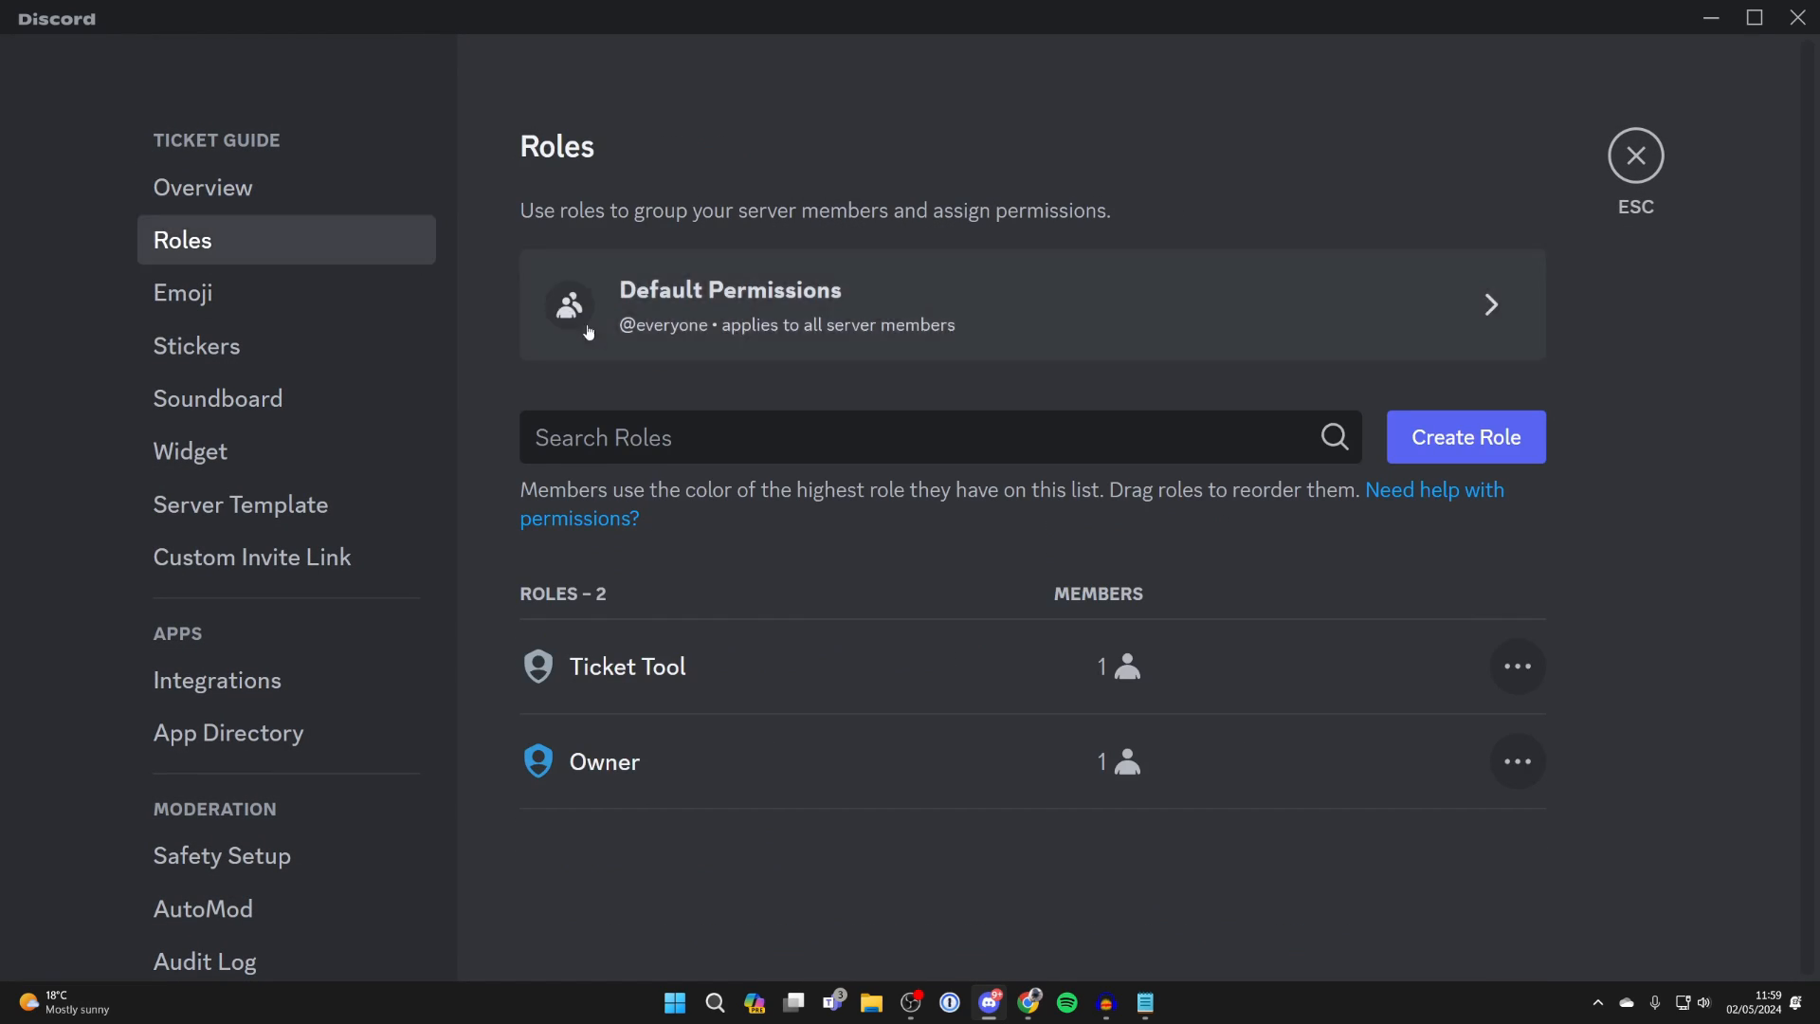
mouse_move(602, 665)
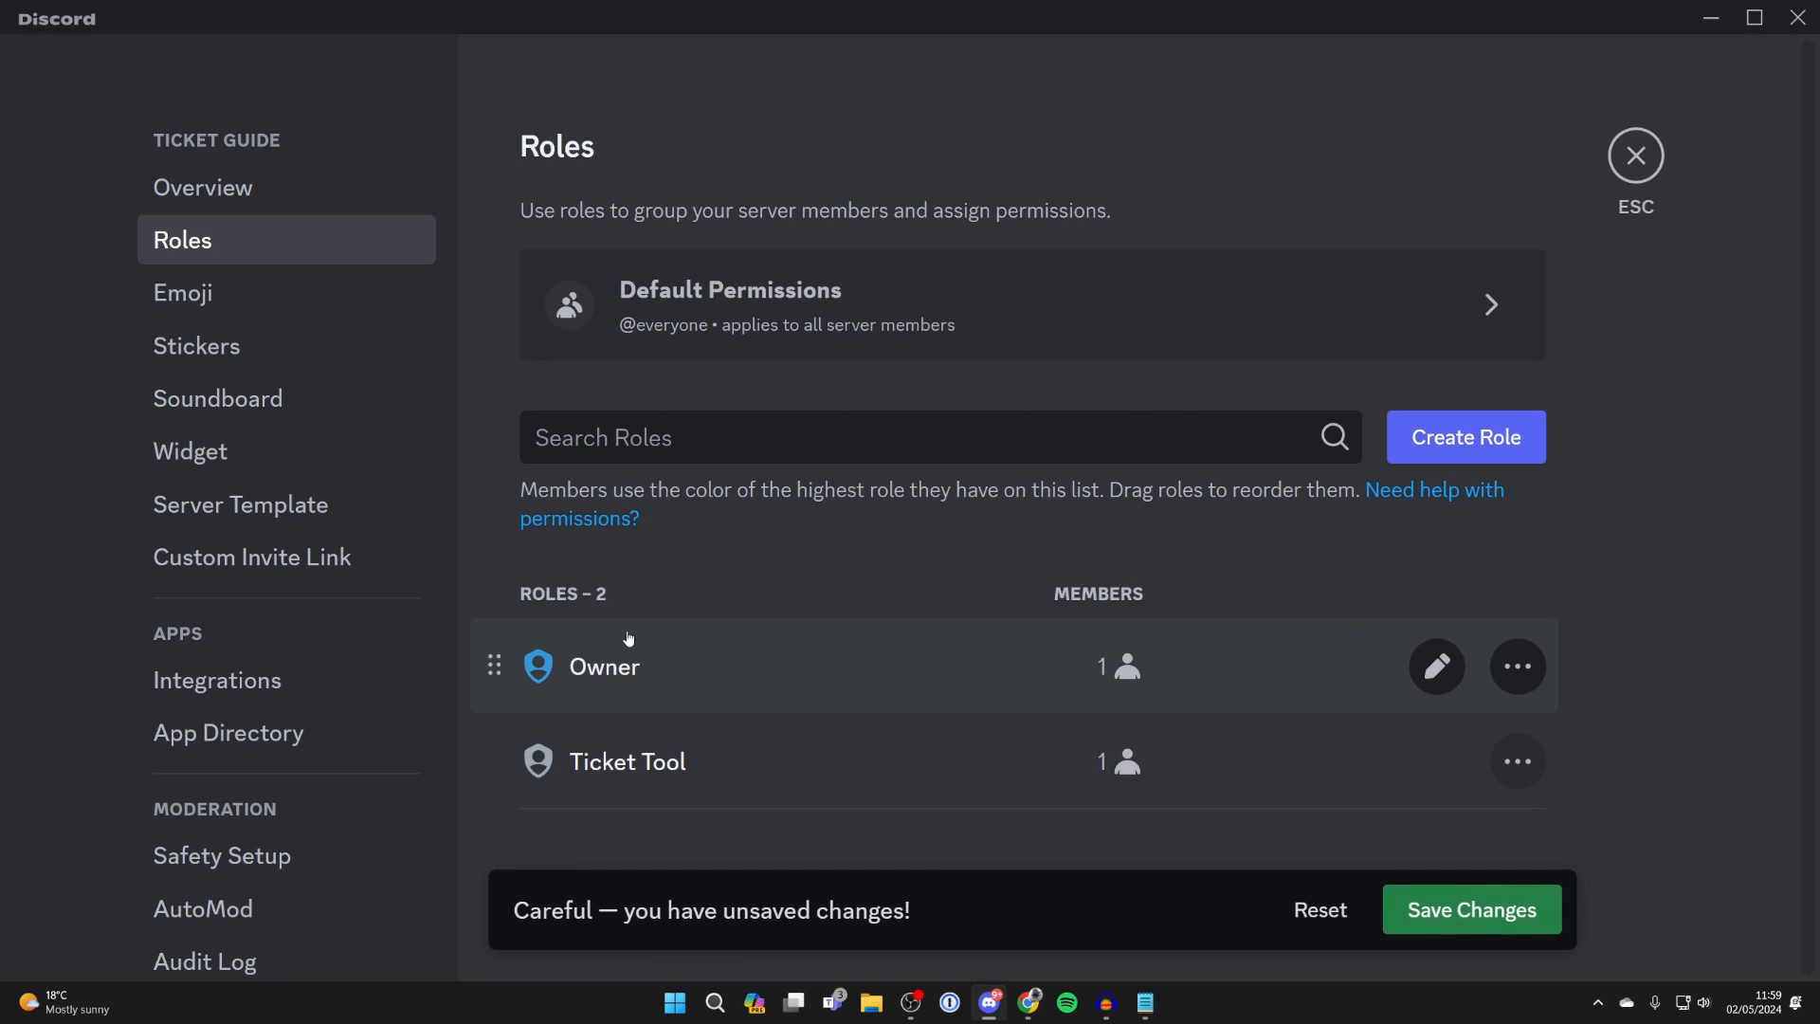
left_click(1471, 908)
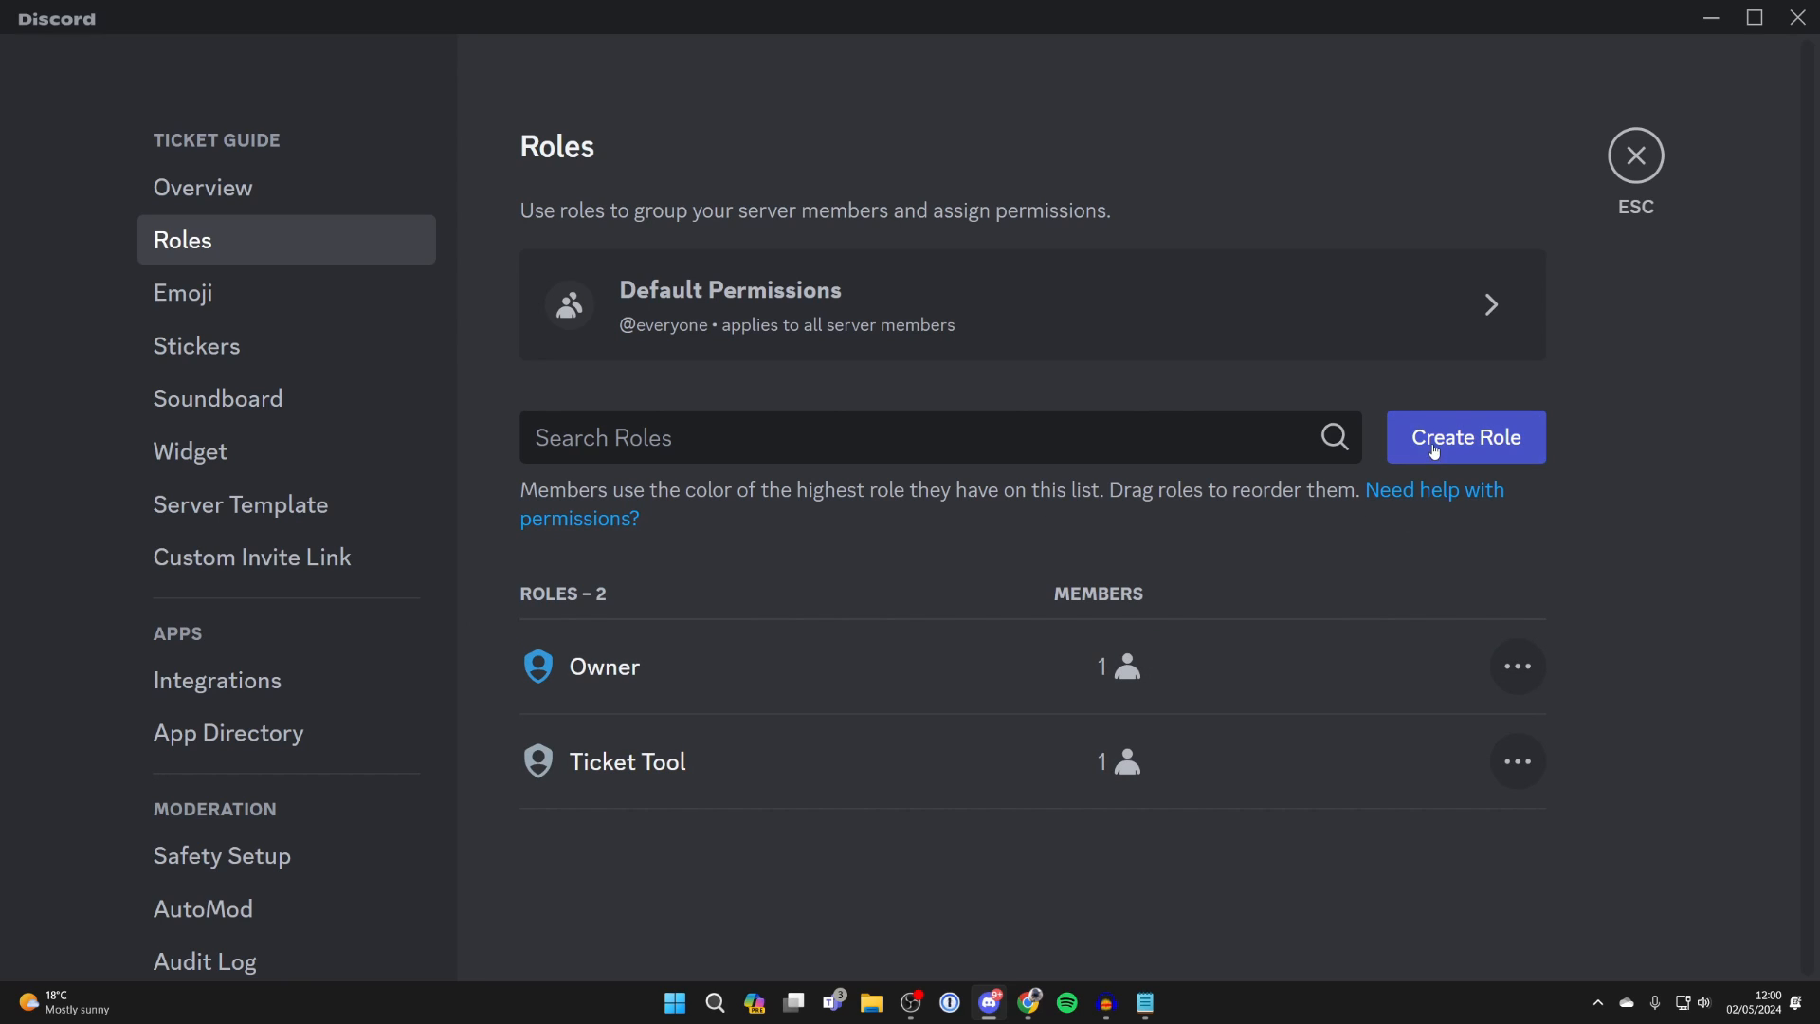
Create a new role named support and save it.
left_click(1466, 436)
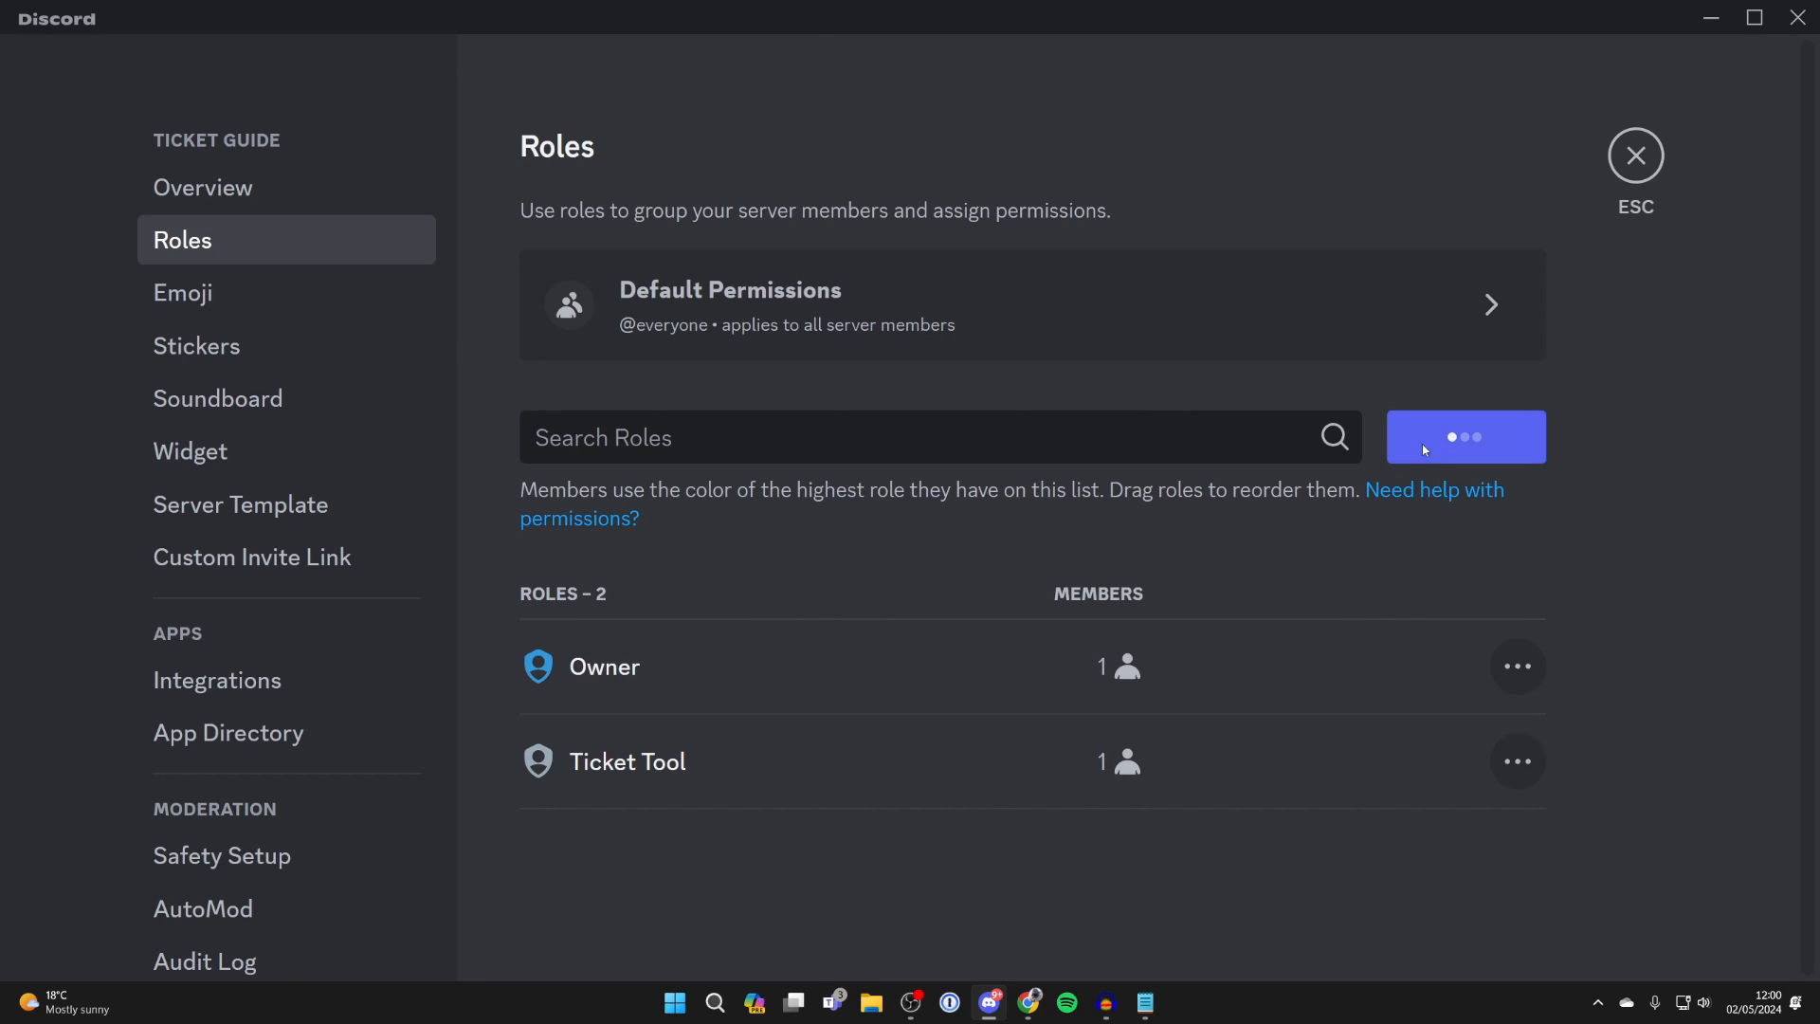
left_click(1466, 436)
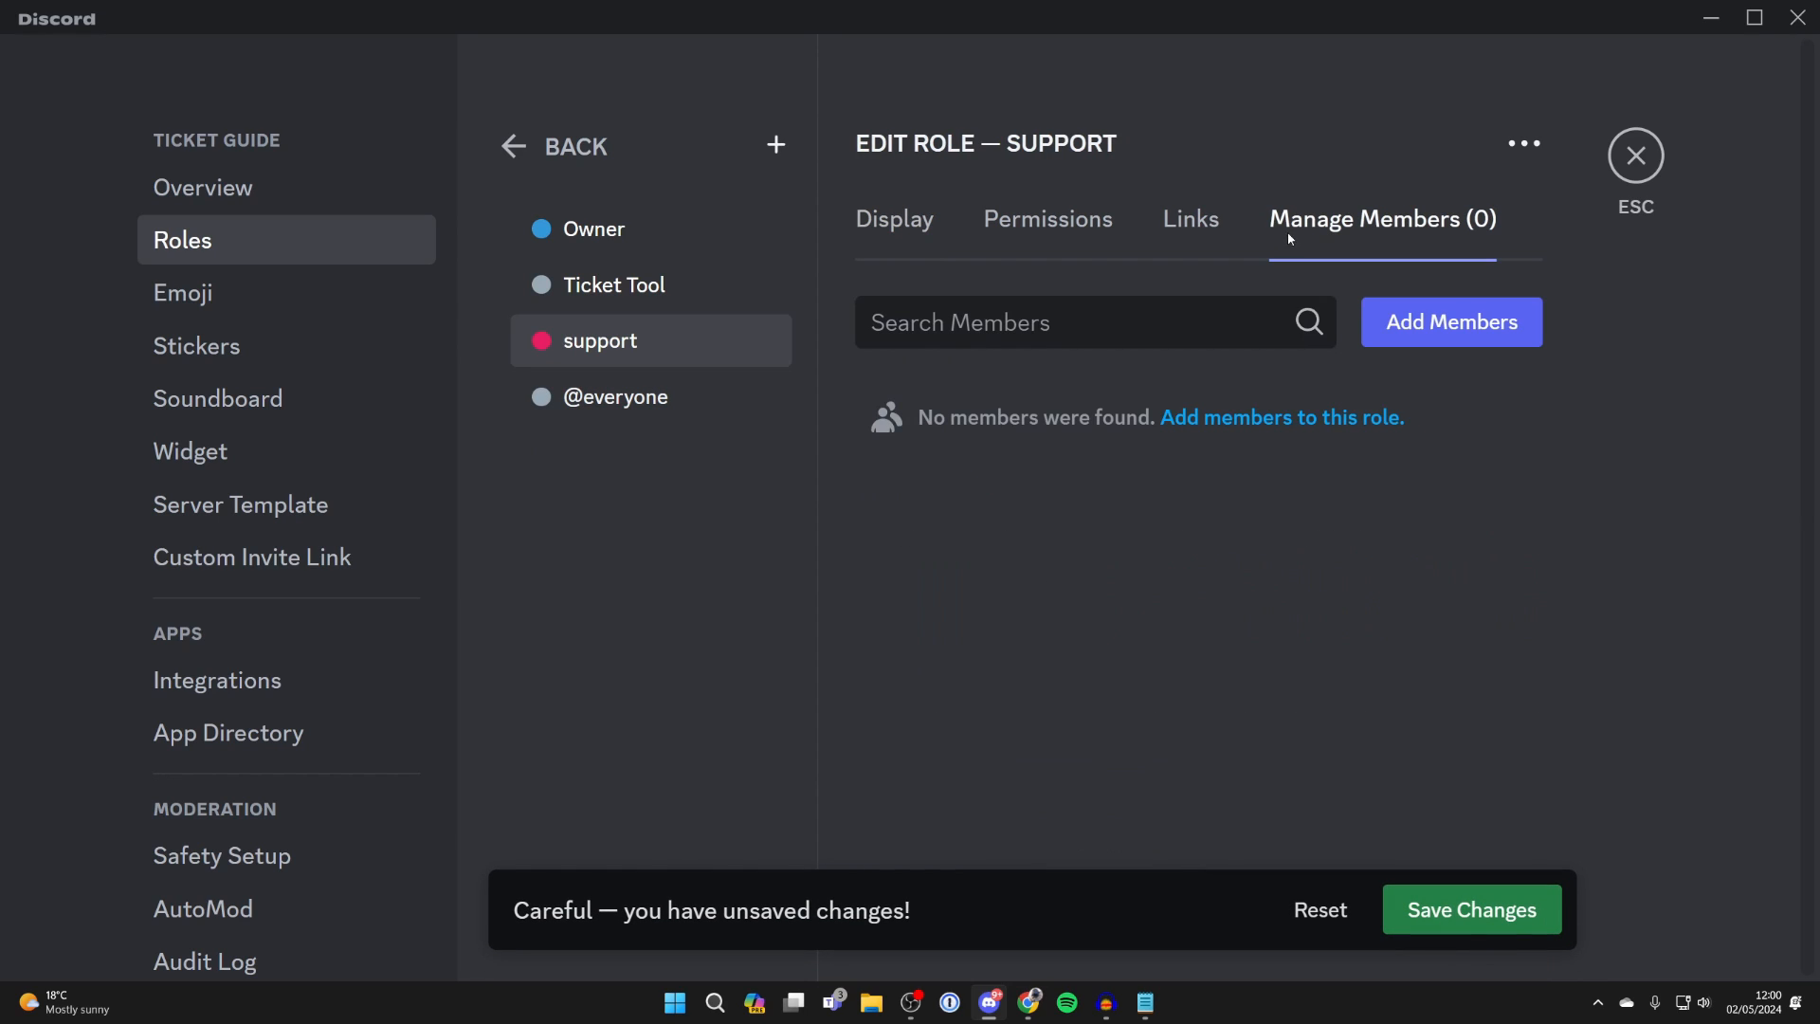
left_click(1450, 322)
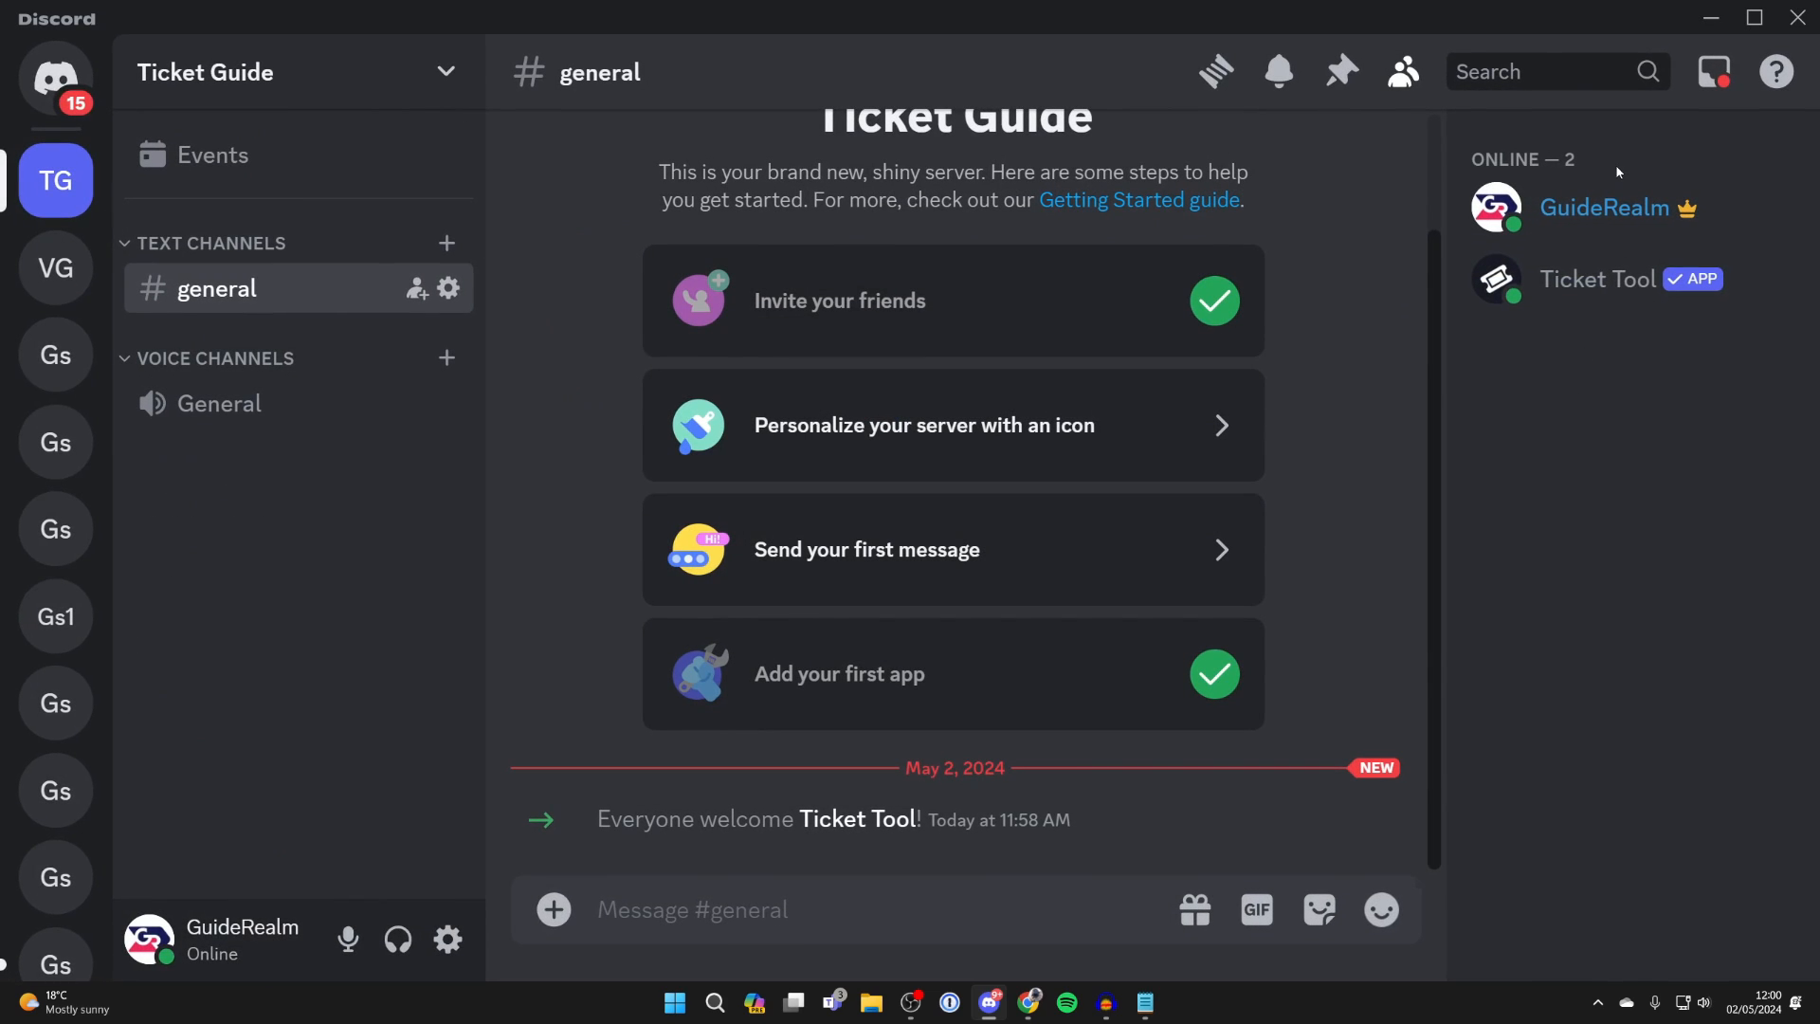
mouse_move(211, 499)
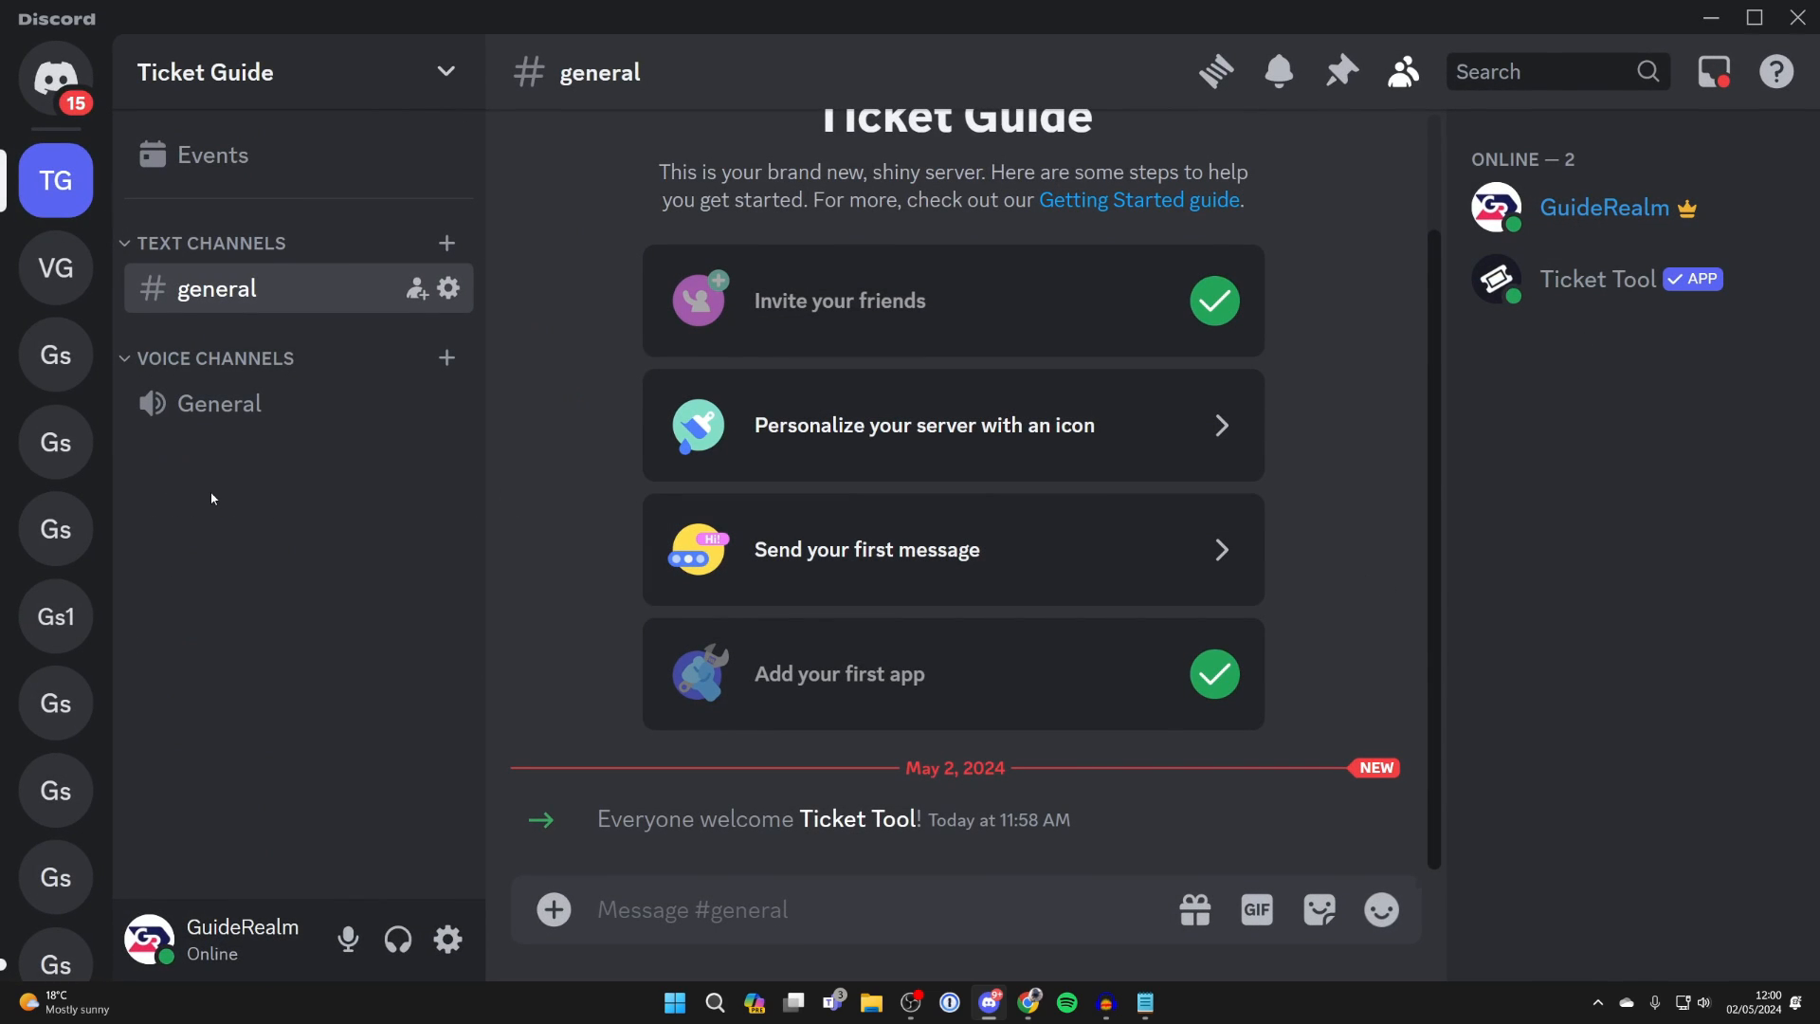
Create a SUPPORT category from the channel sidebar.
right_click(211, 499)
type("su")
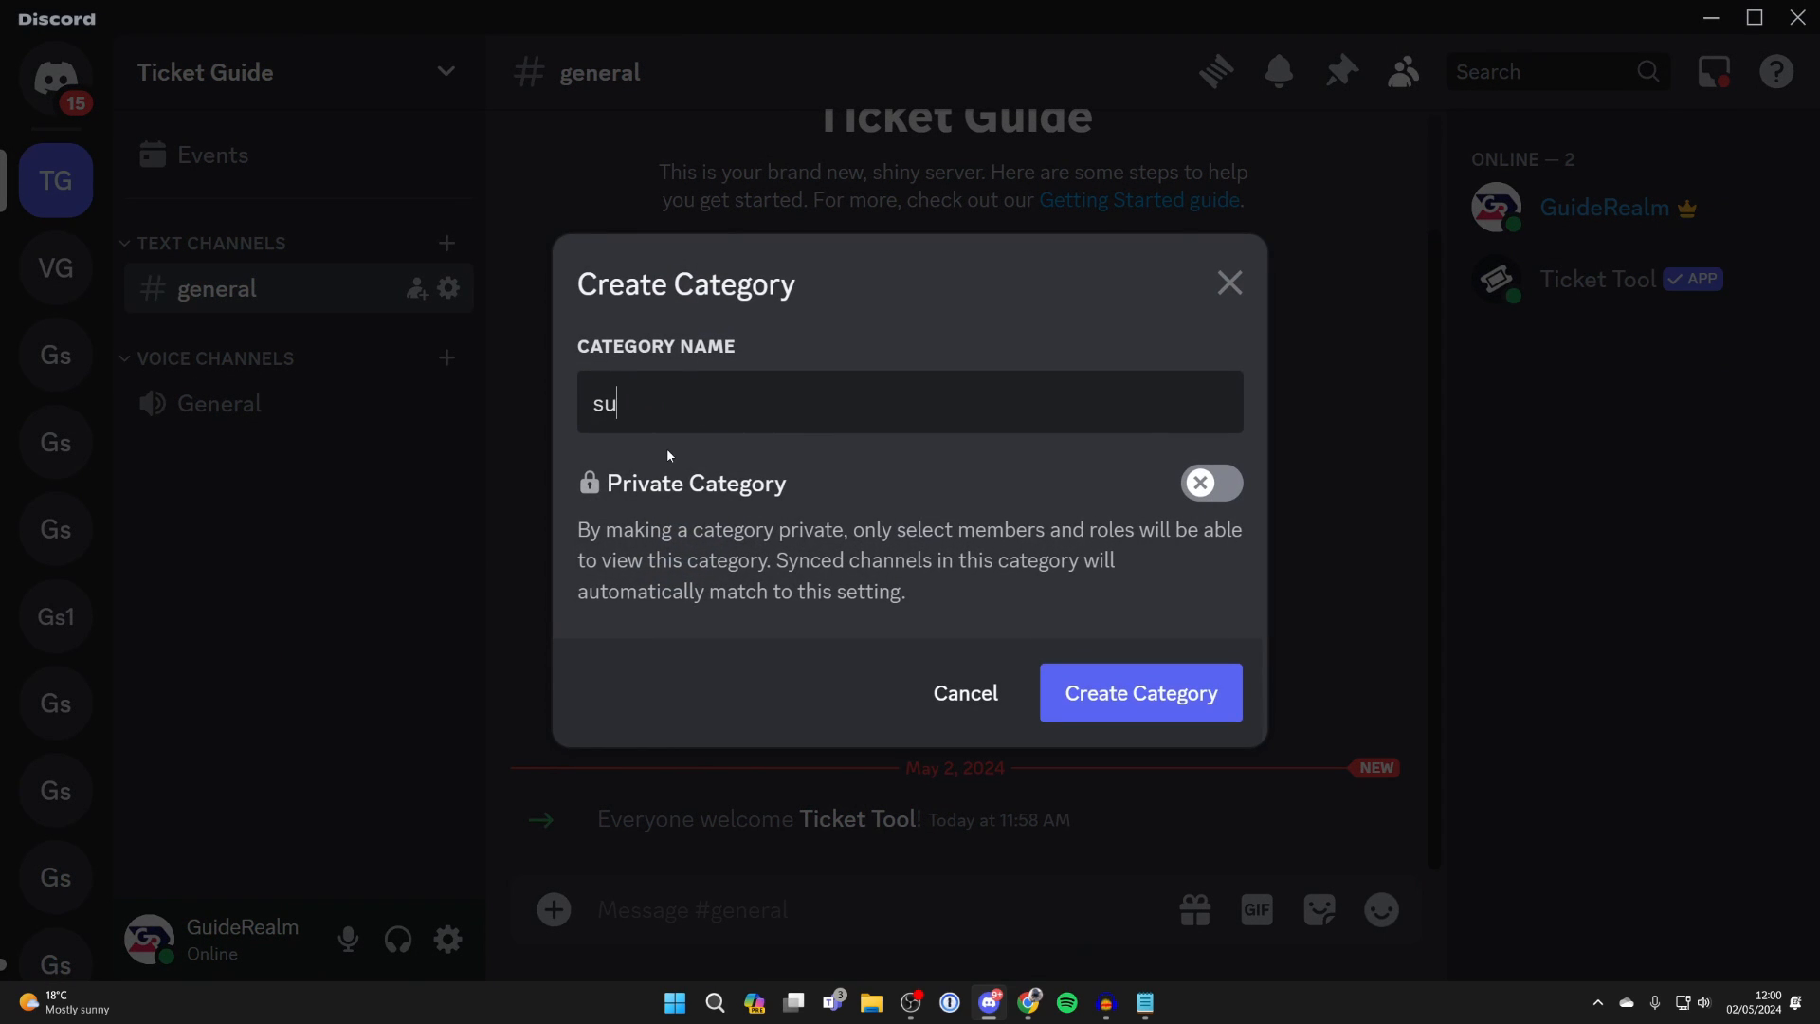
left_click(1139, 694)
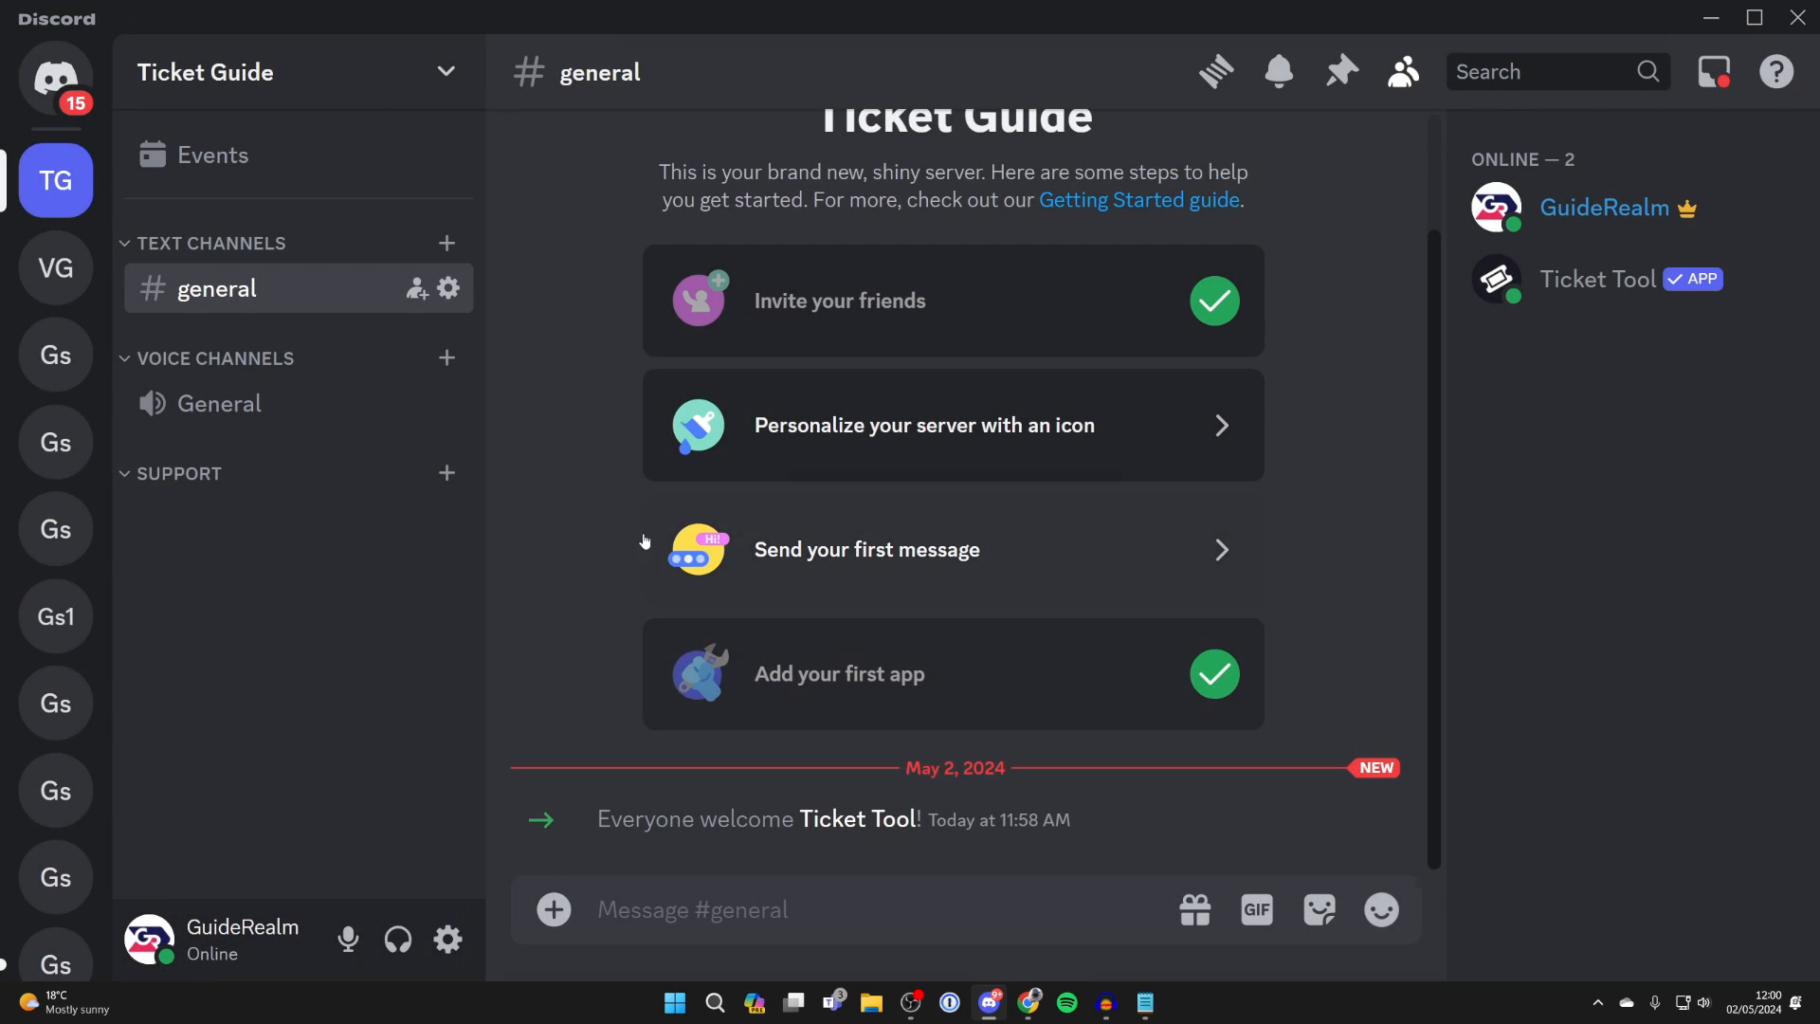
Create a text channel named support inside the SUPPORT category.
left_click(445, 474)
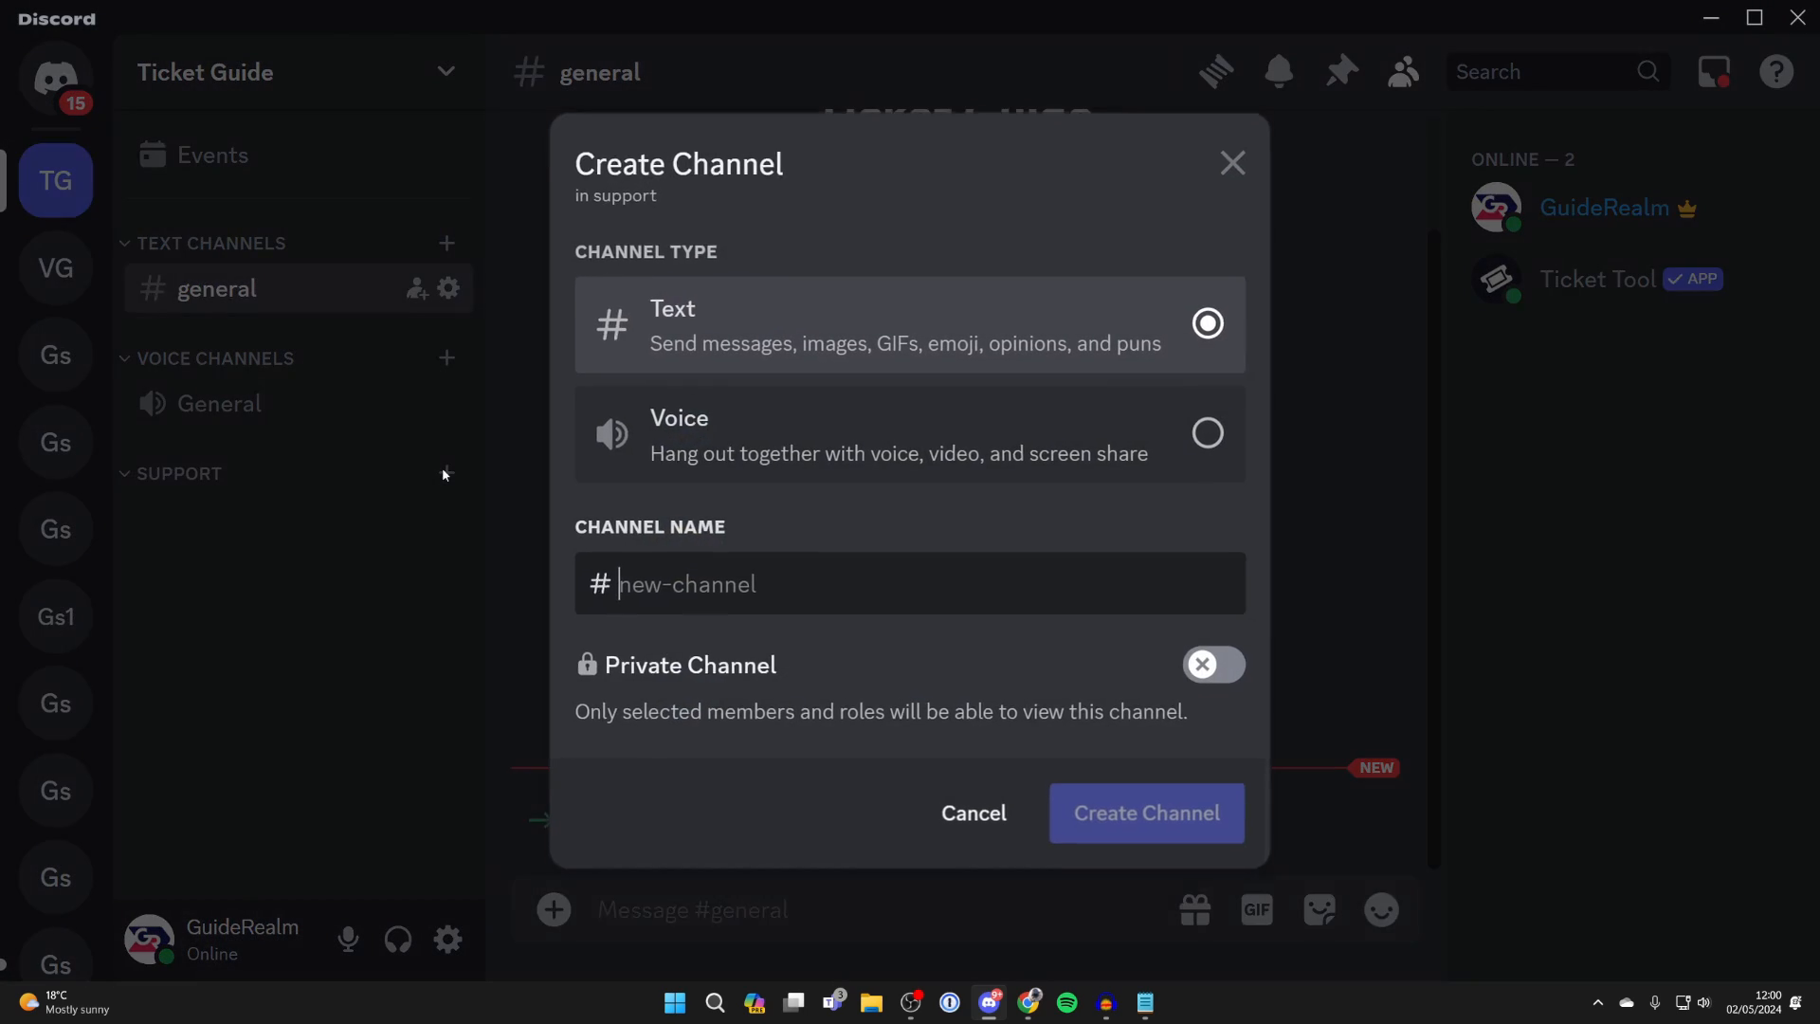
type("support")
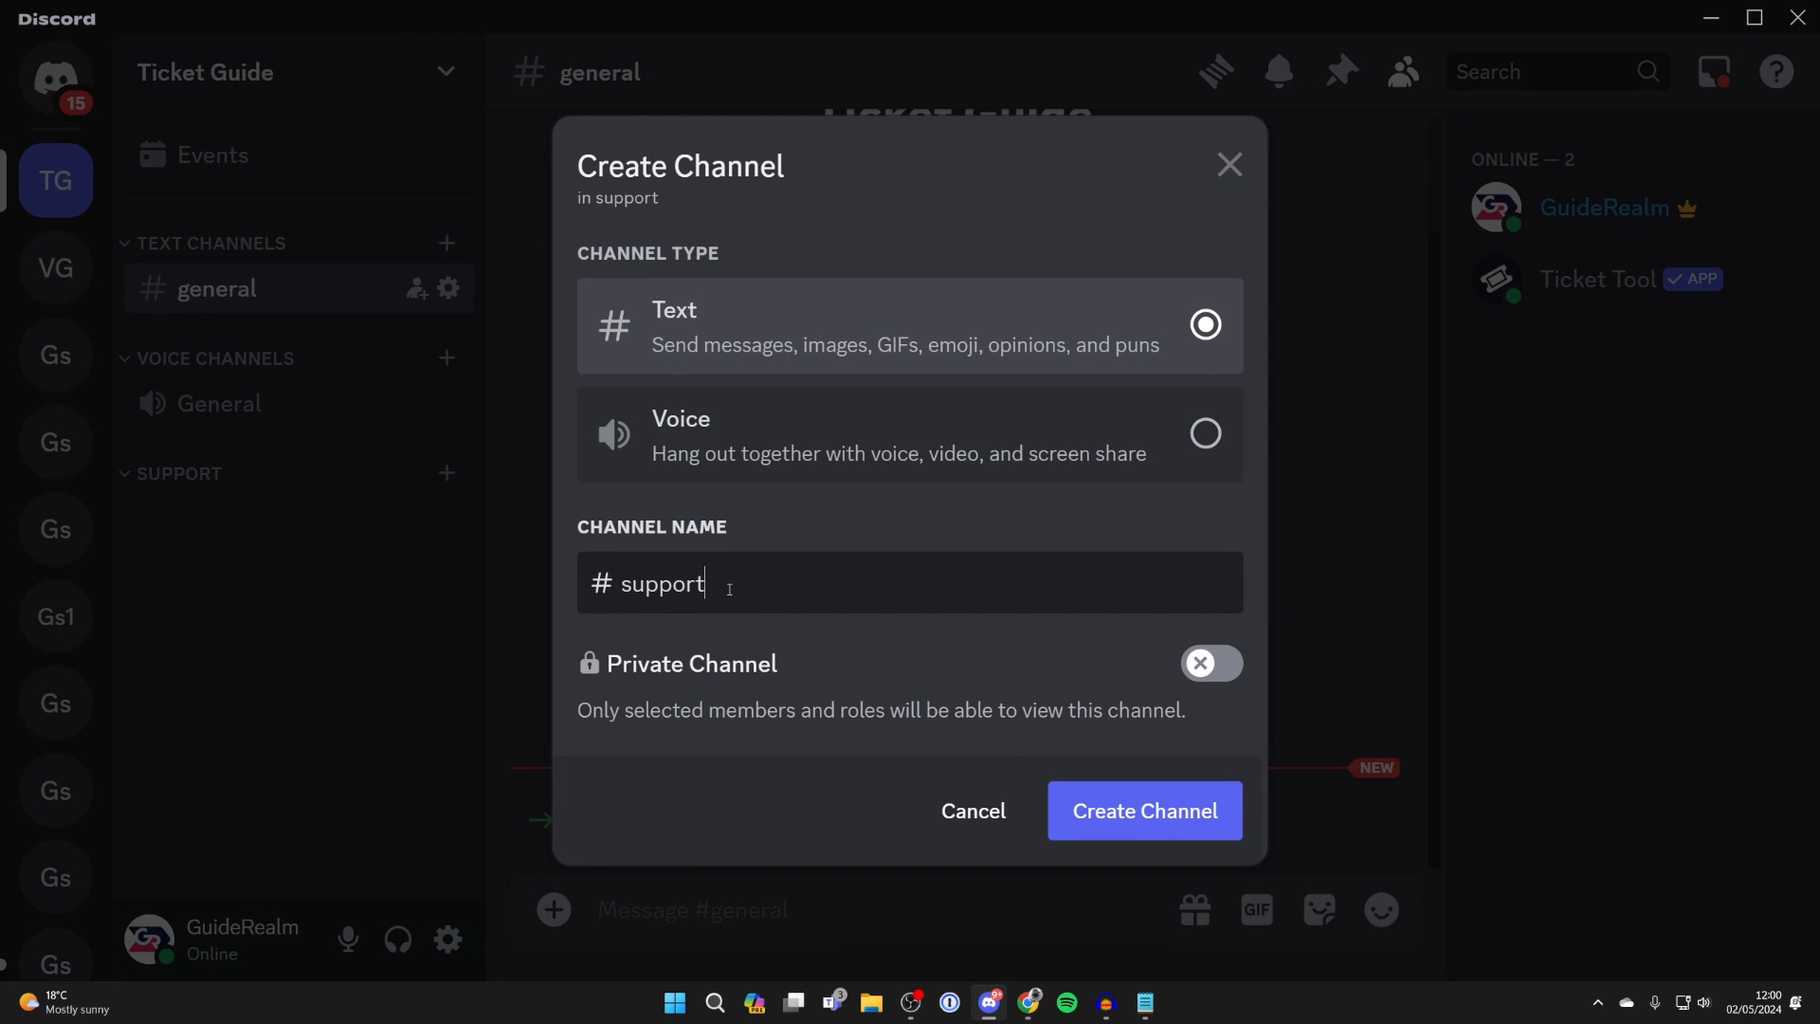
left_click(1142, 809)
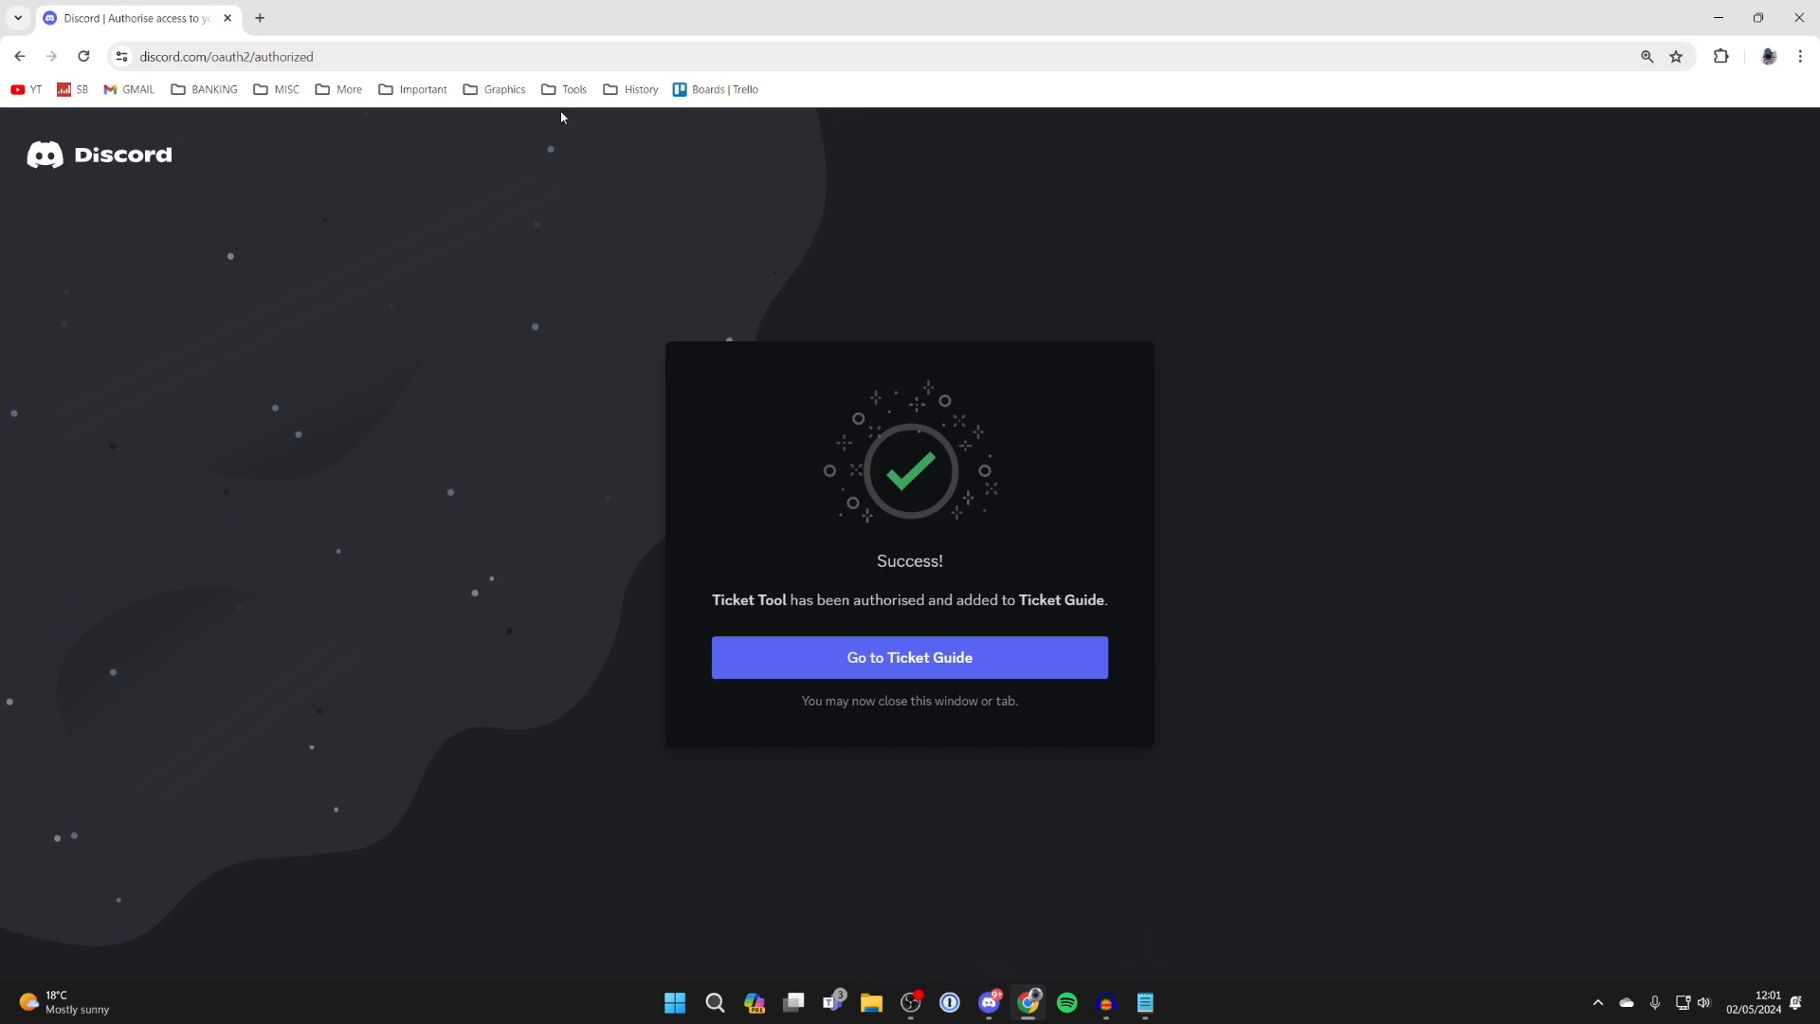
Manage the Ticket Guide server on Ticket Tool and start a new panel under Panel Configs.
left_click(908, 658)
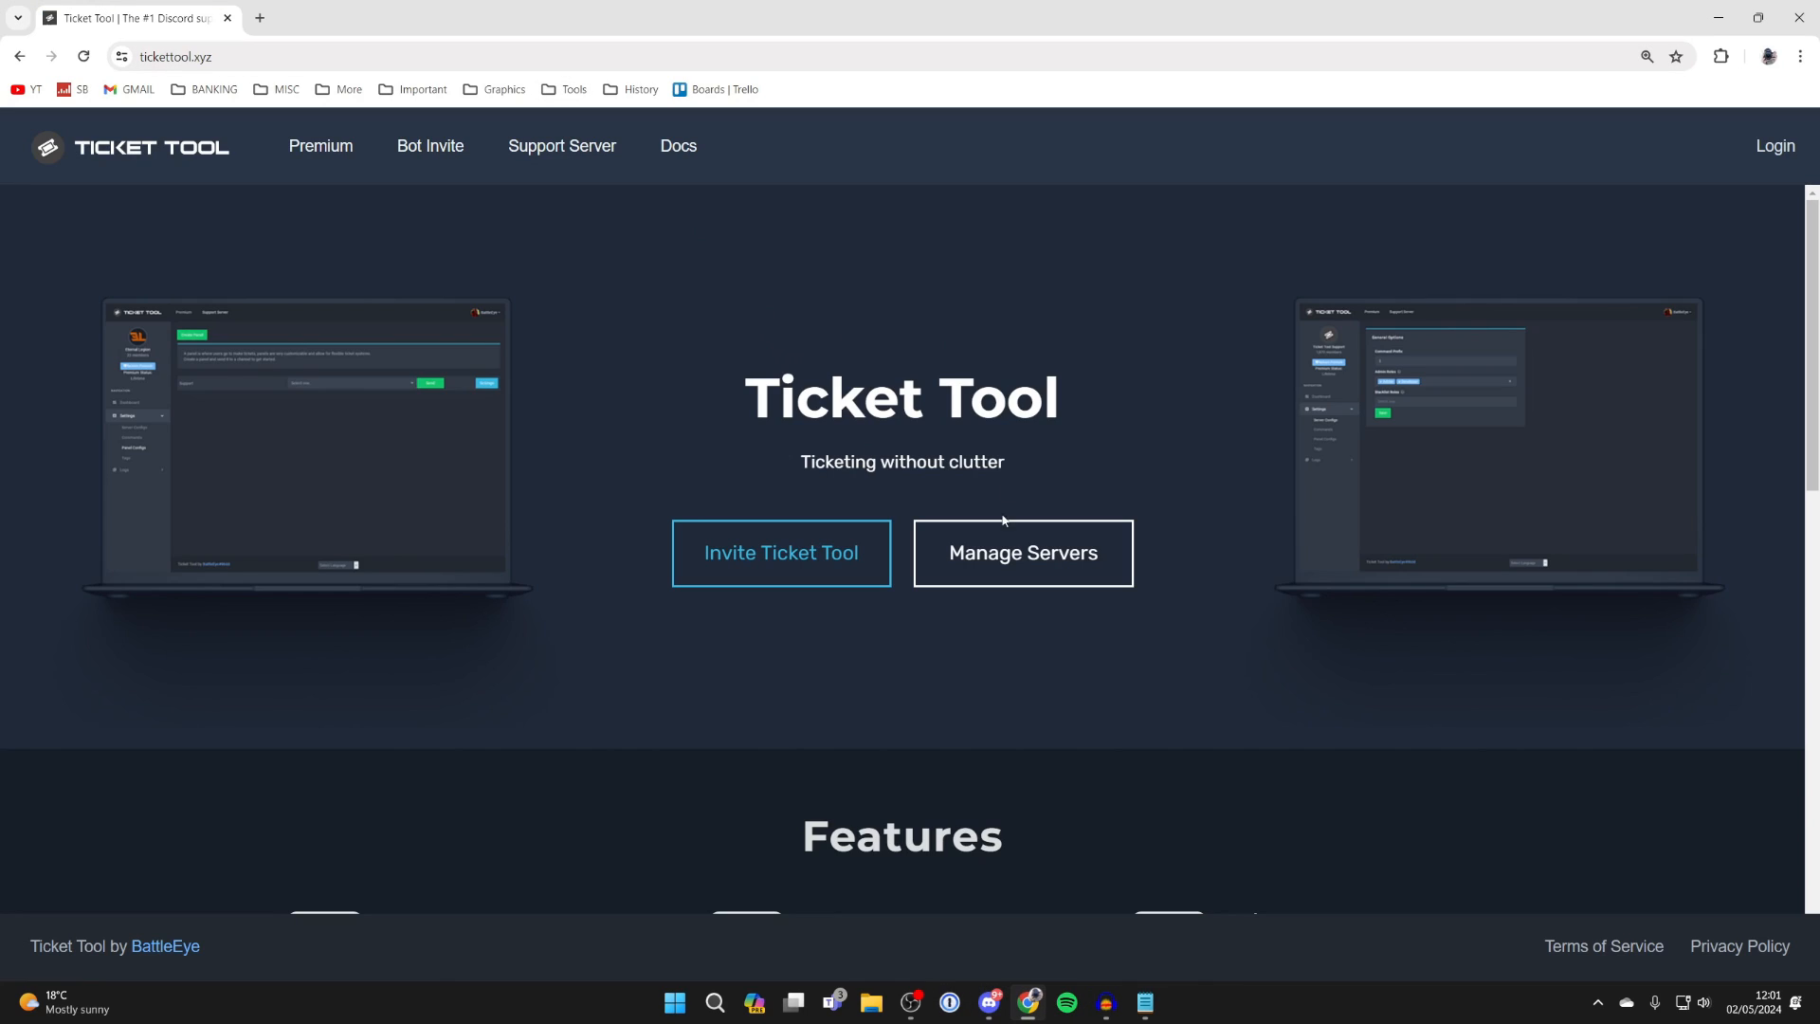
left_click(1022, 552)
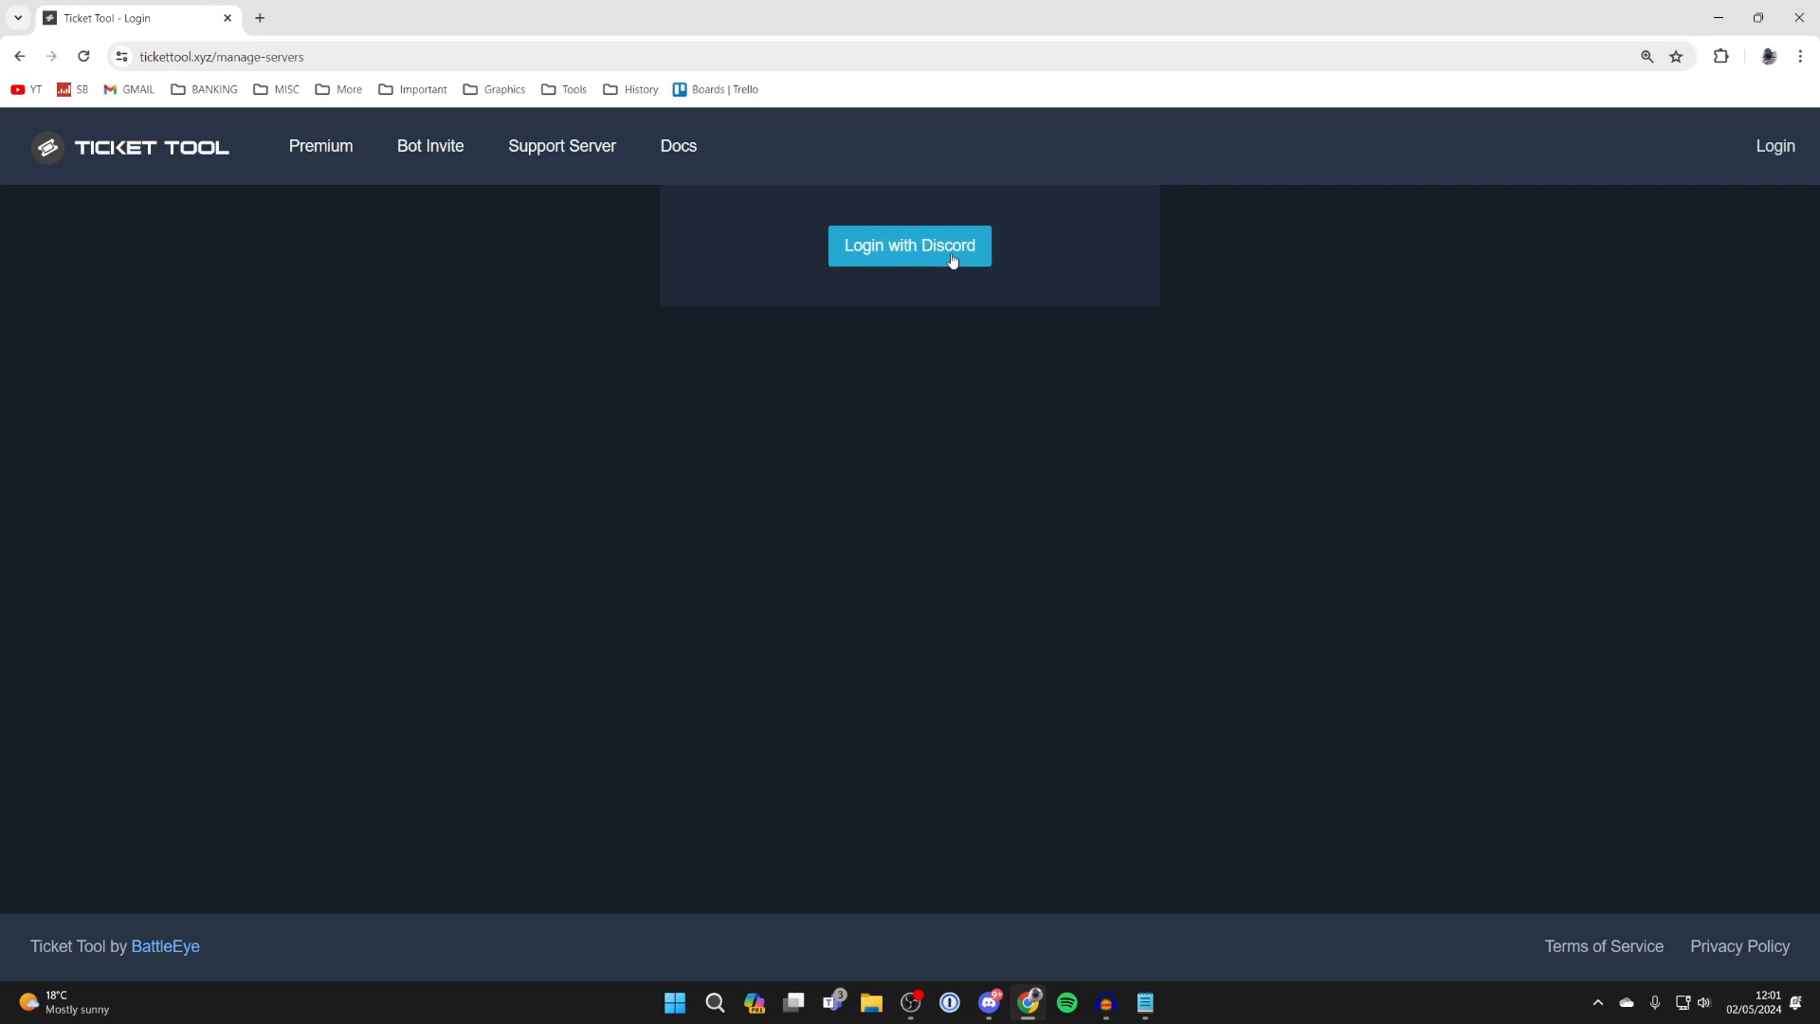
left_click(908, 244)
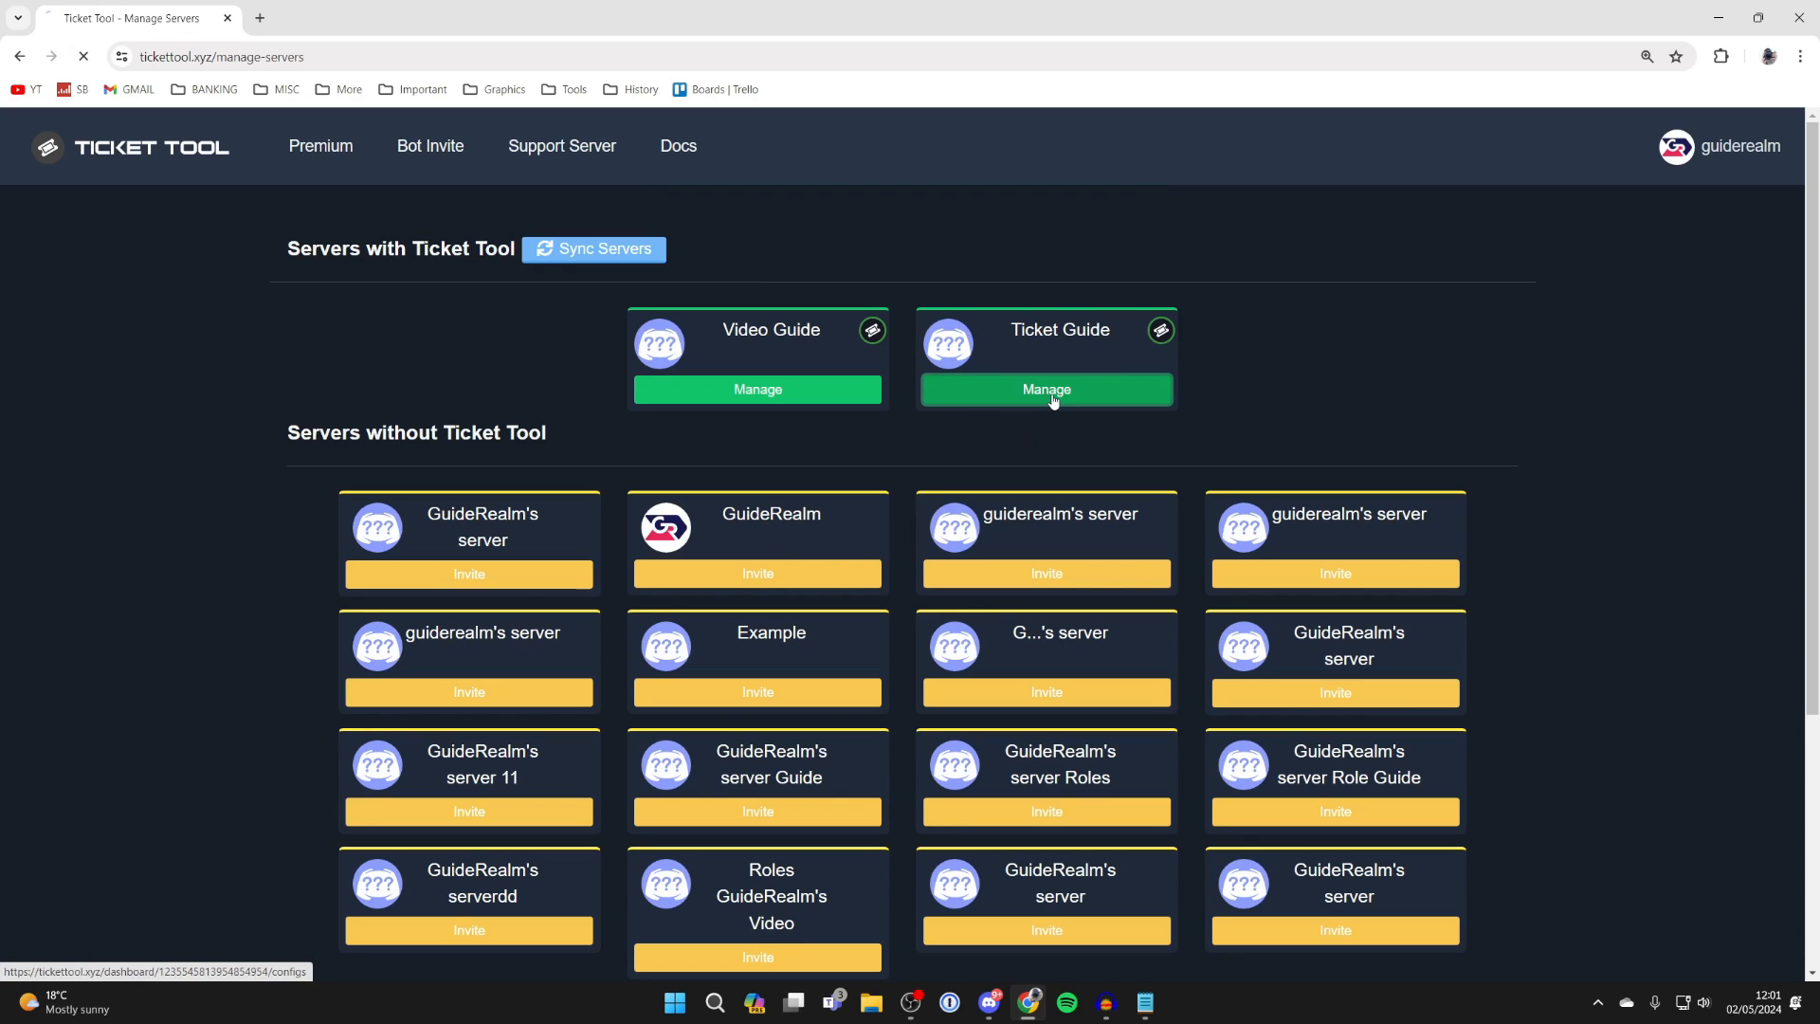
left_click(1043, 389)
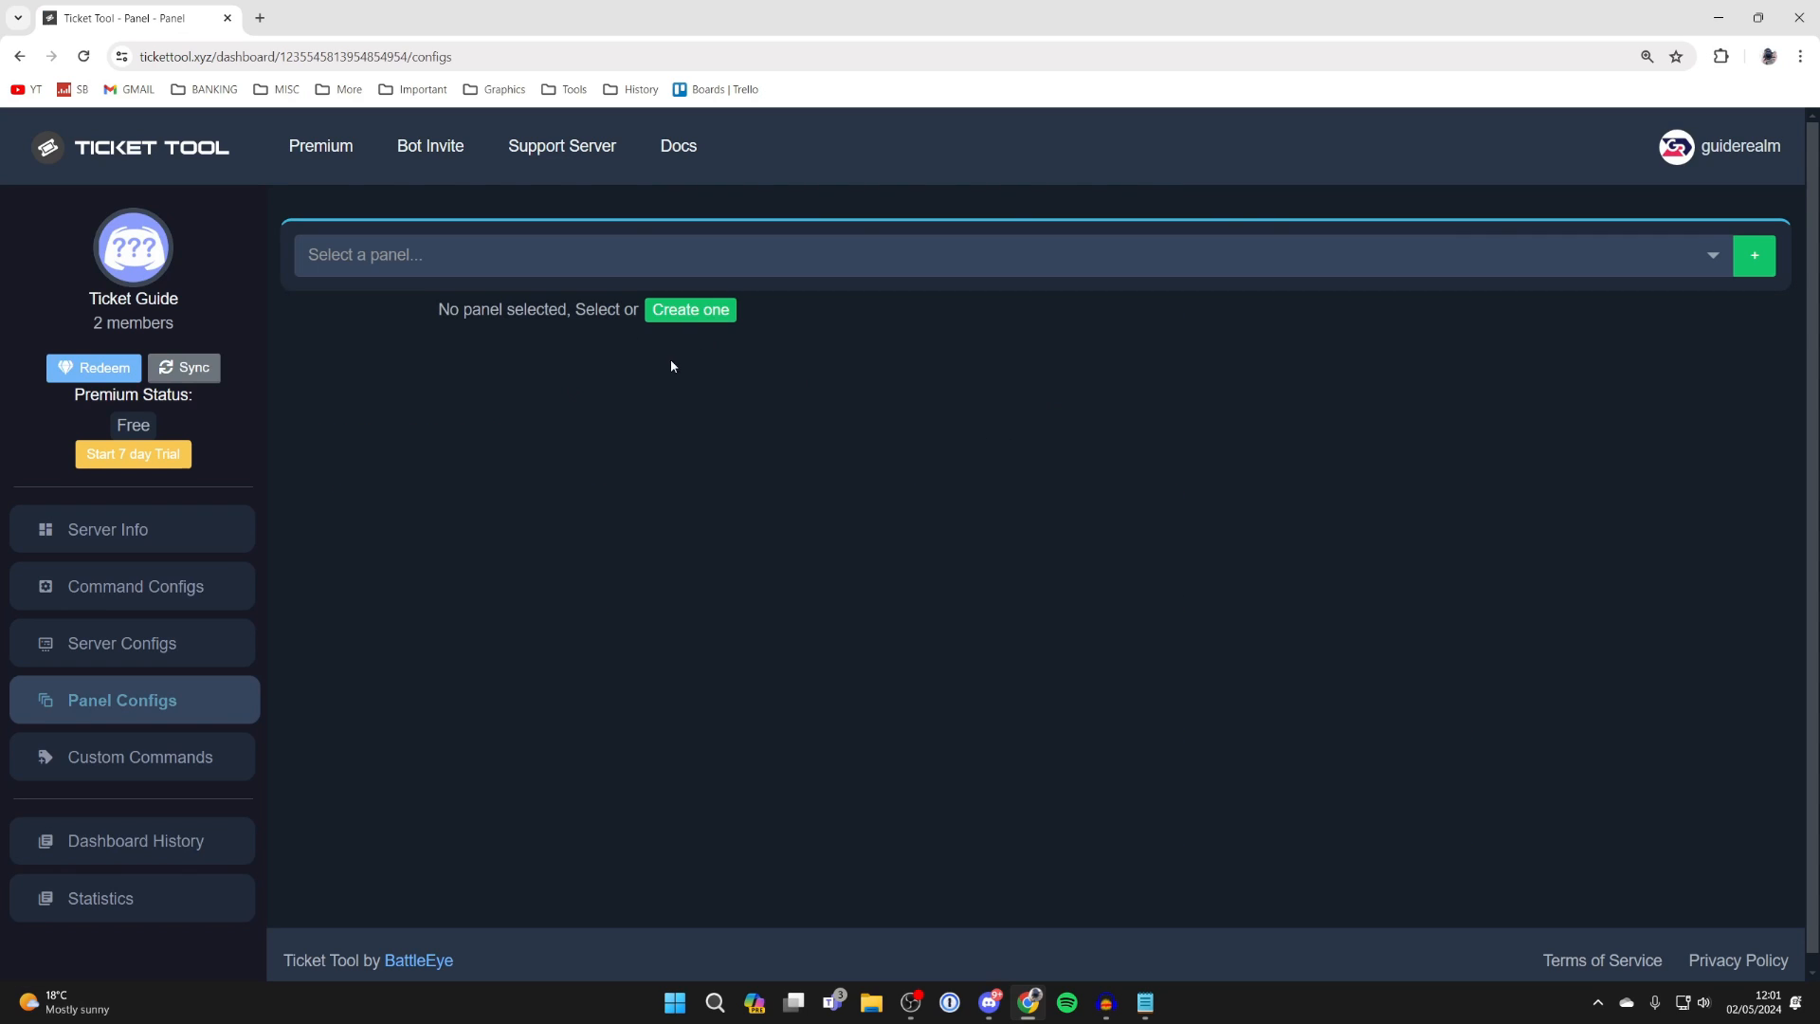
left_click(688, 309)
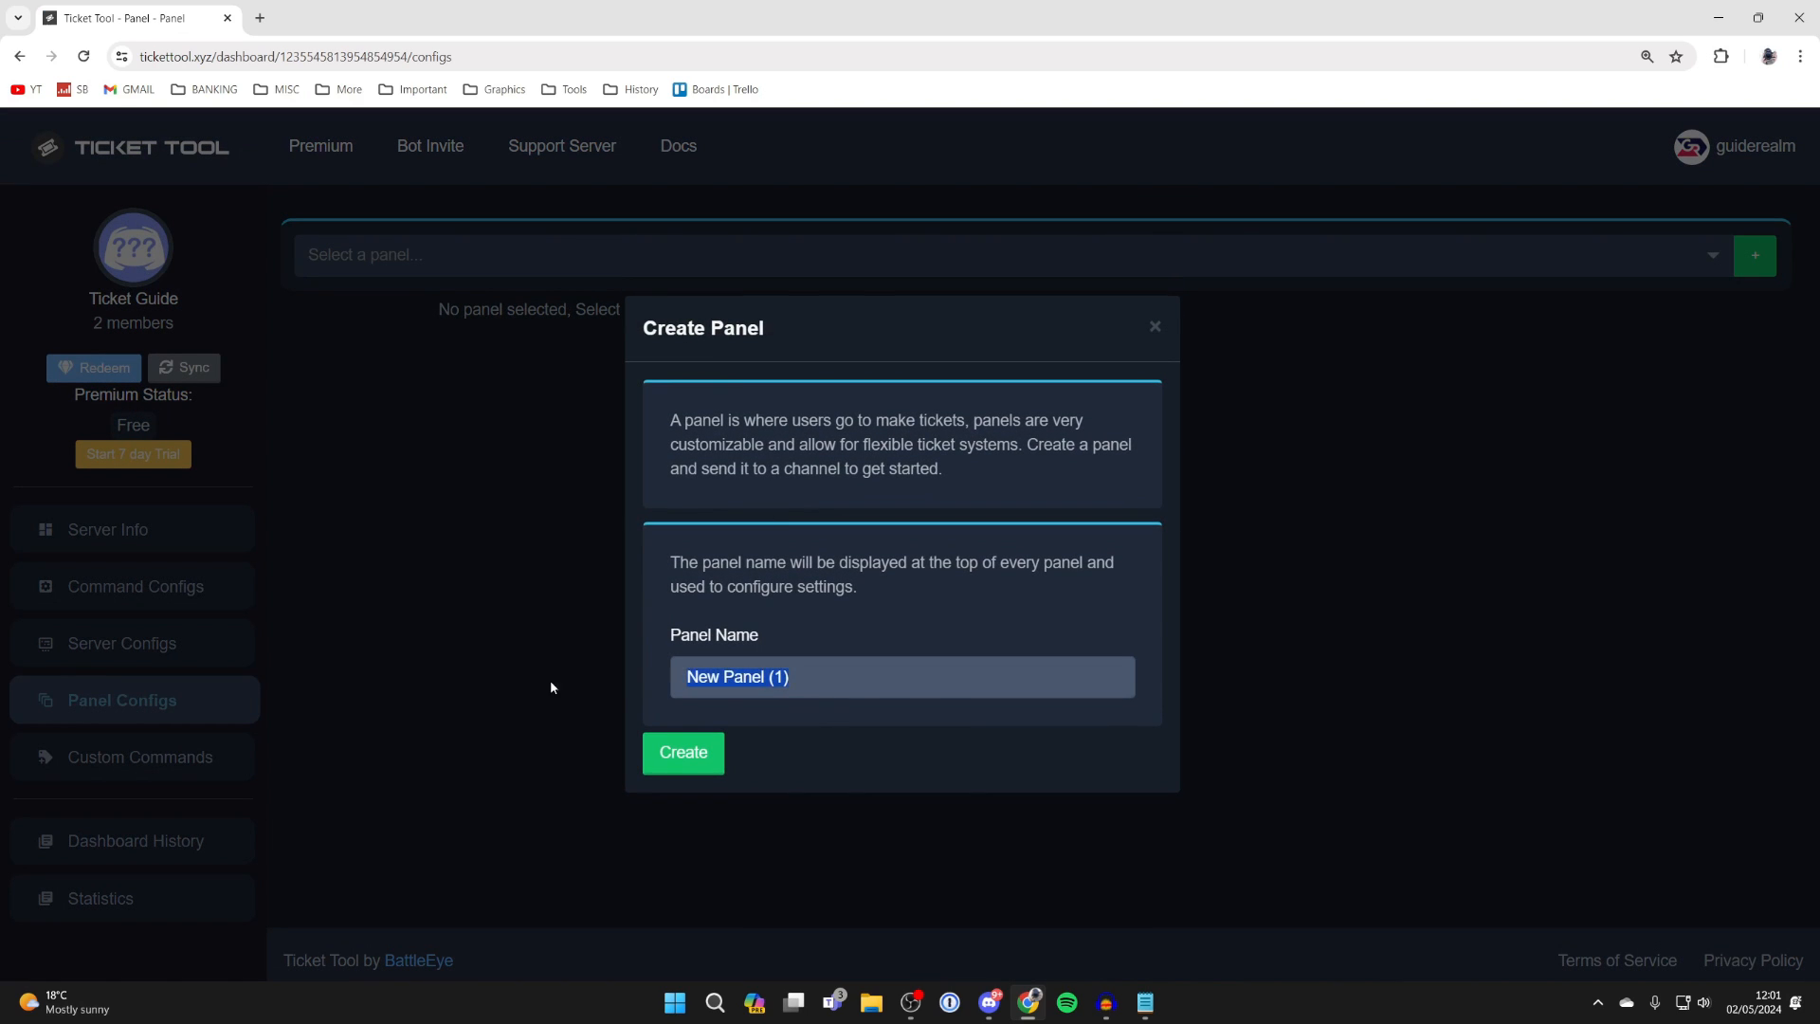
Create the Support panel with tickets created and opened in the support category.
left_click(682, 752)
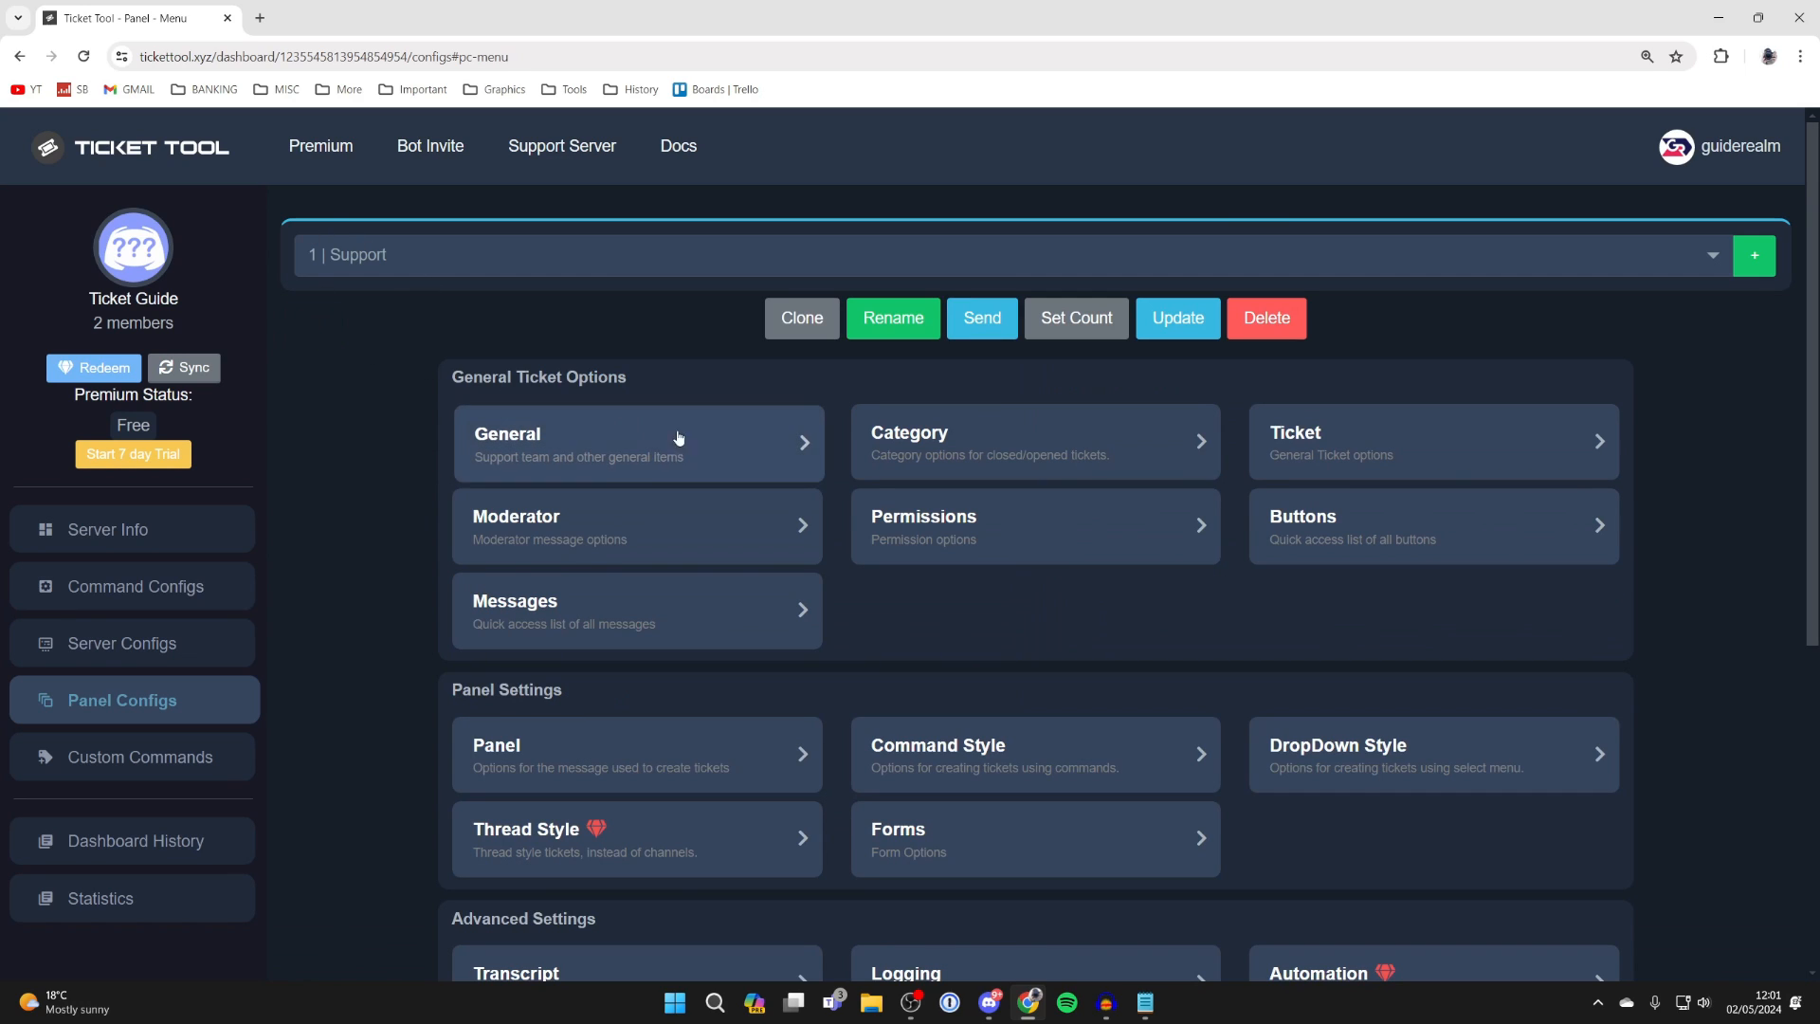
left_click(1034, 442)
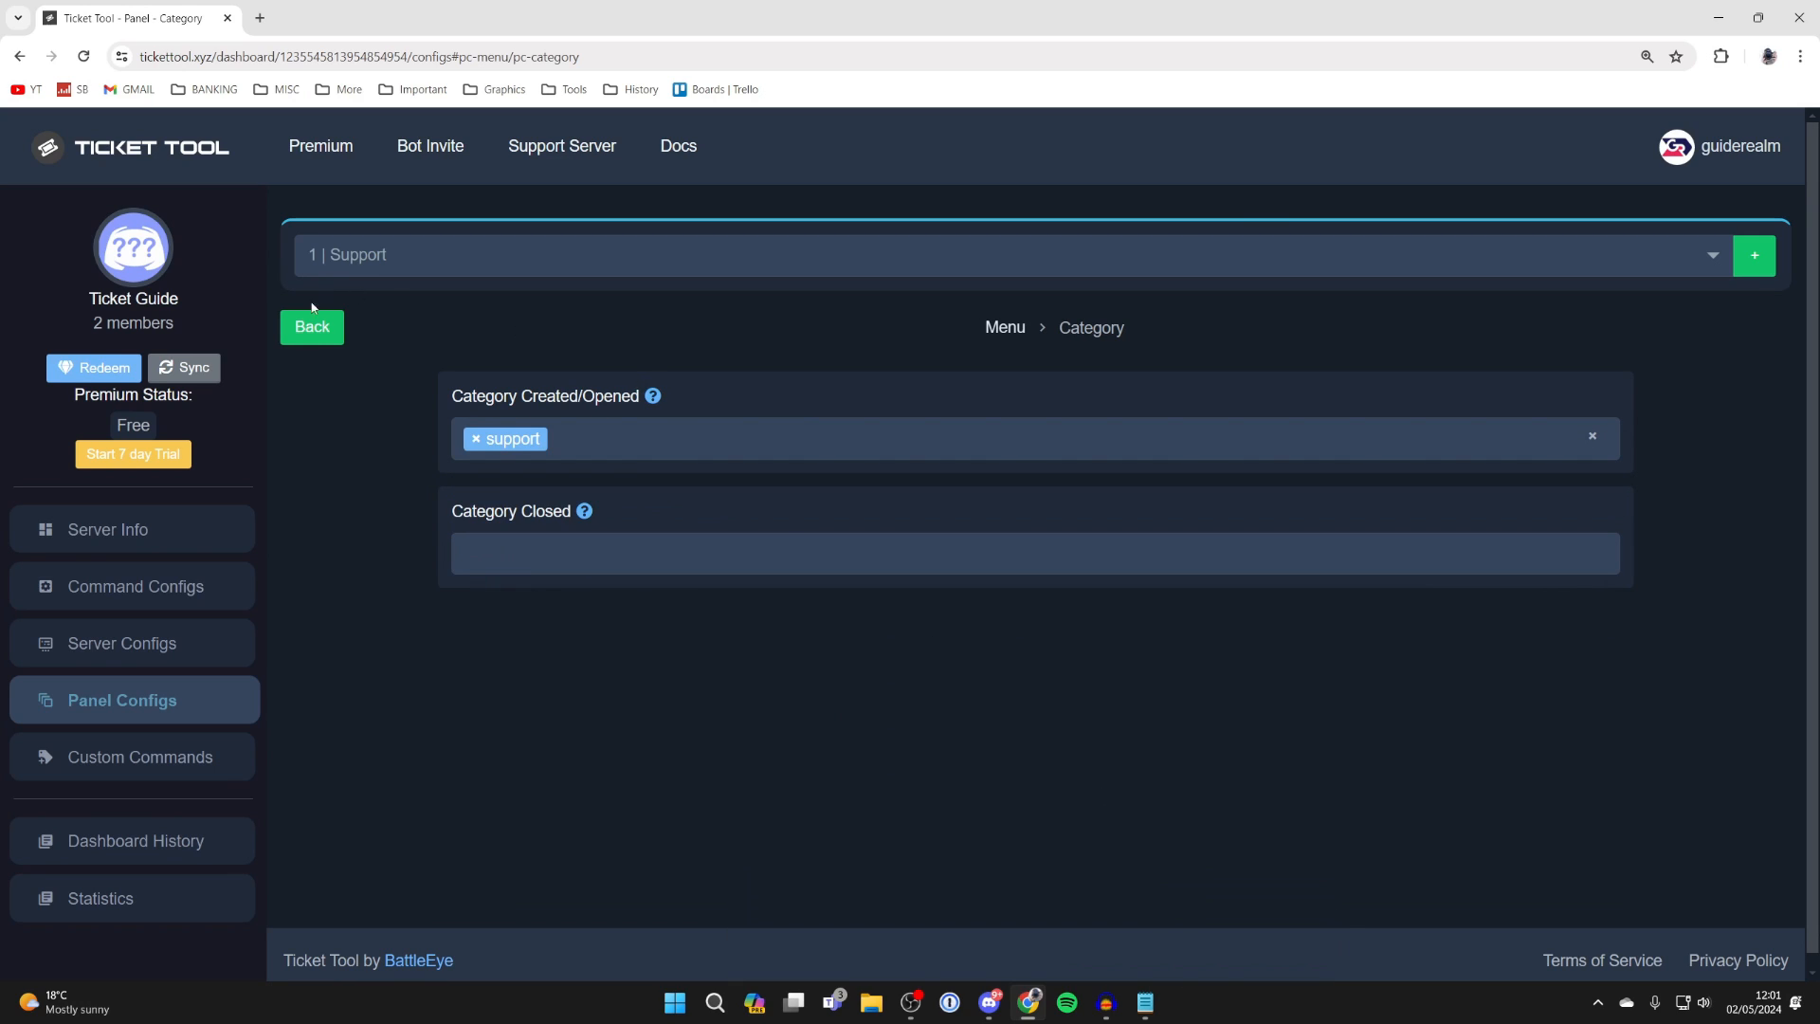
left_click(311, 326)
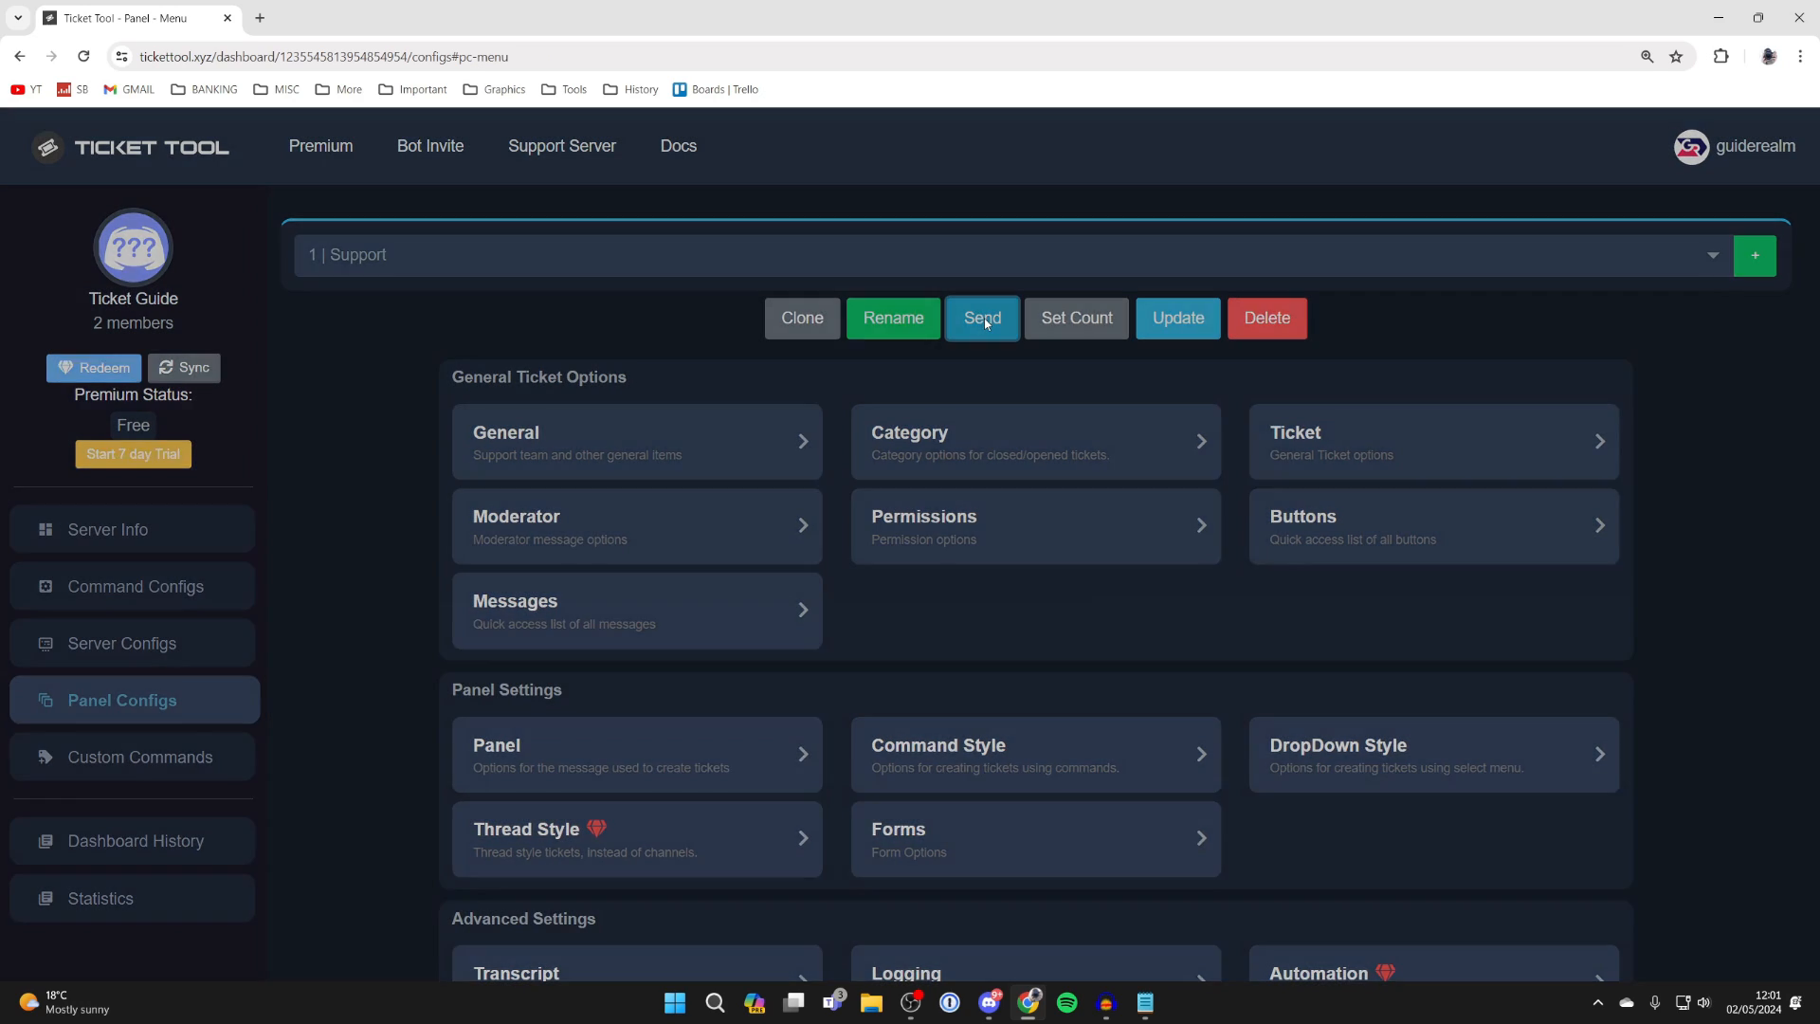
Send the Support panel to the #support channel.
left_click(980, 317)
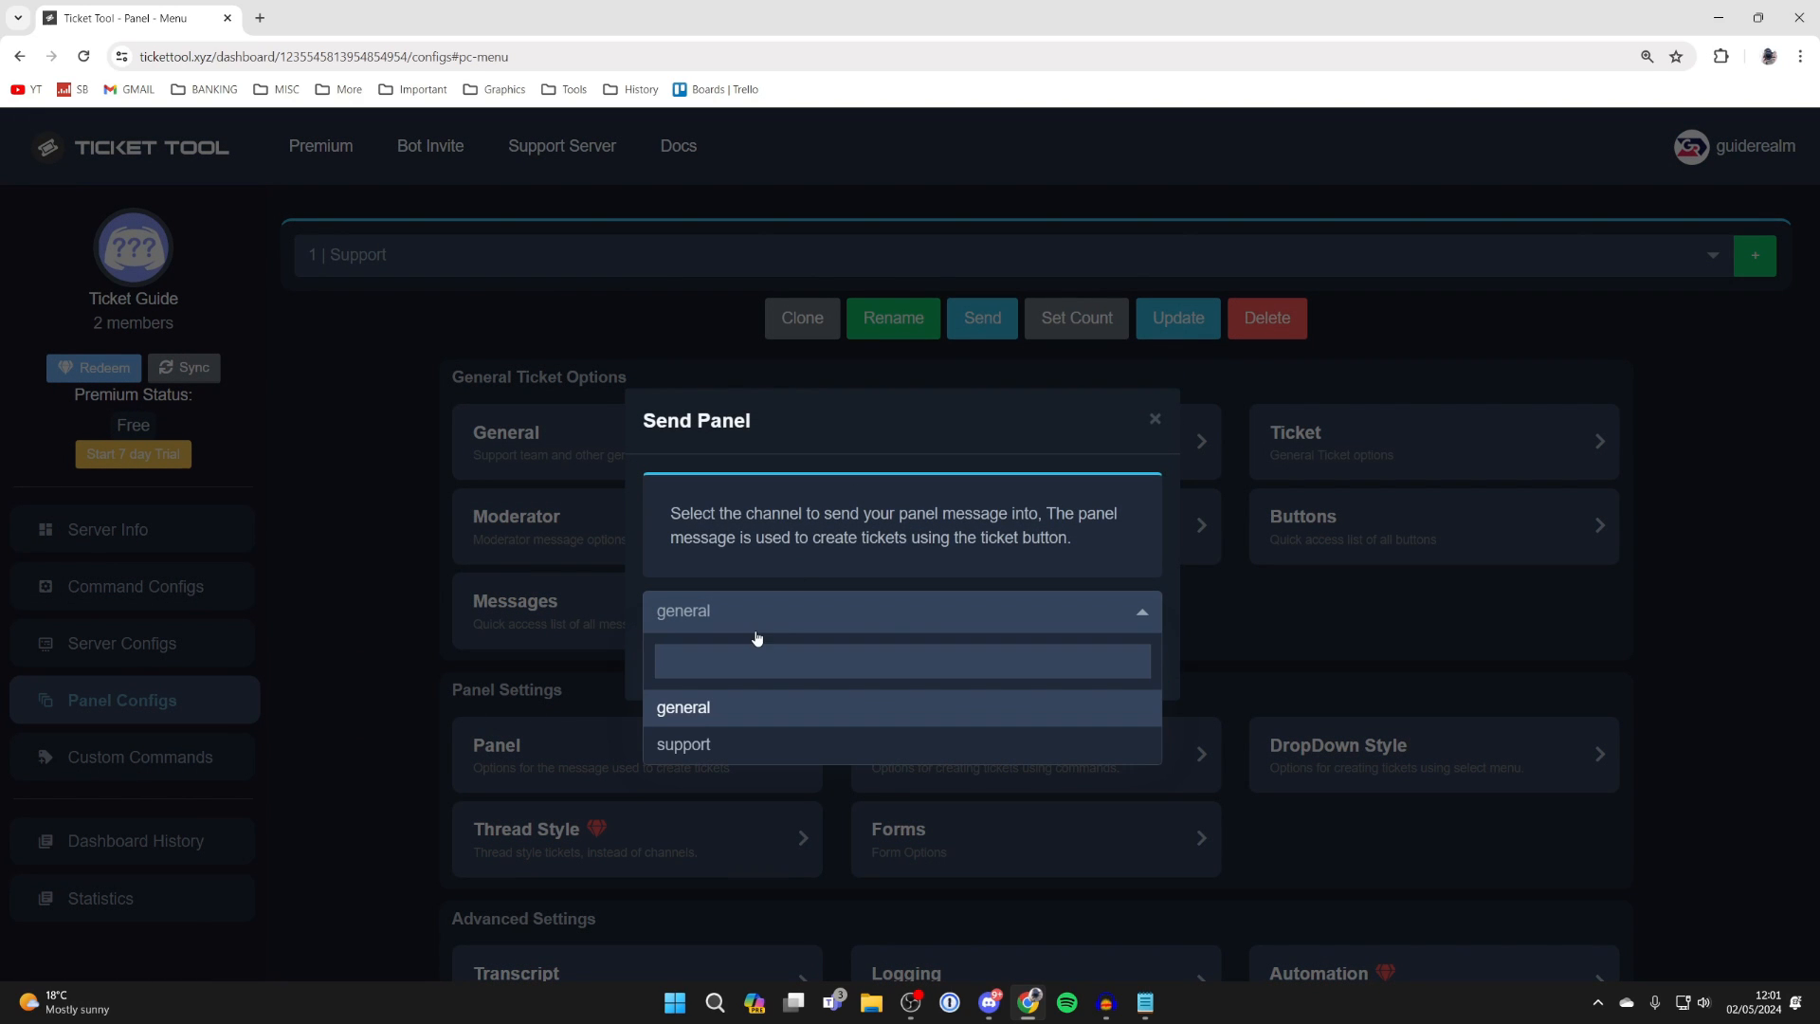
left_click(684, 743)
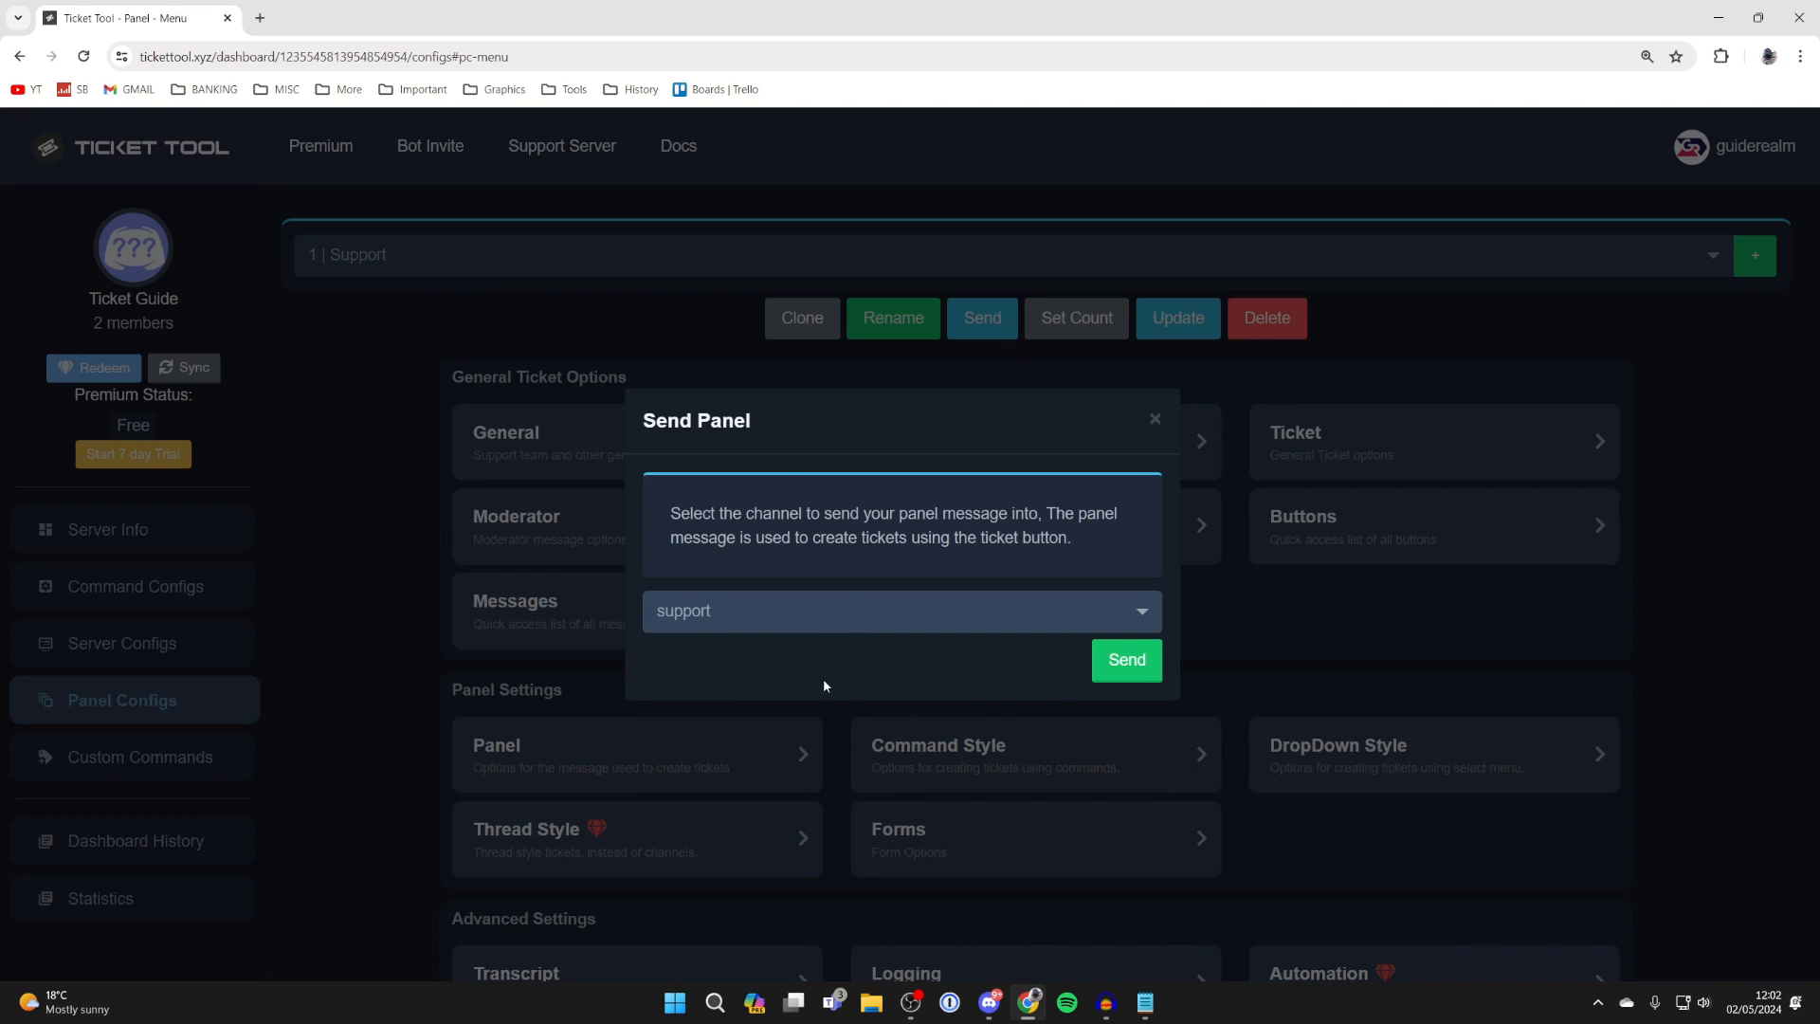
left_click(1124, 659)
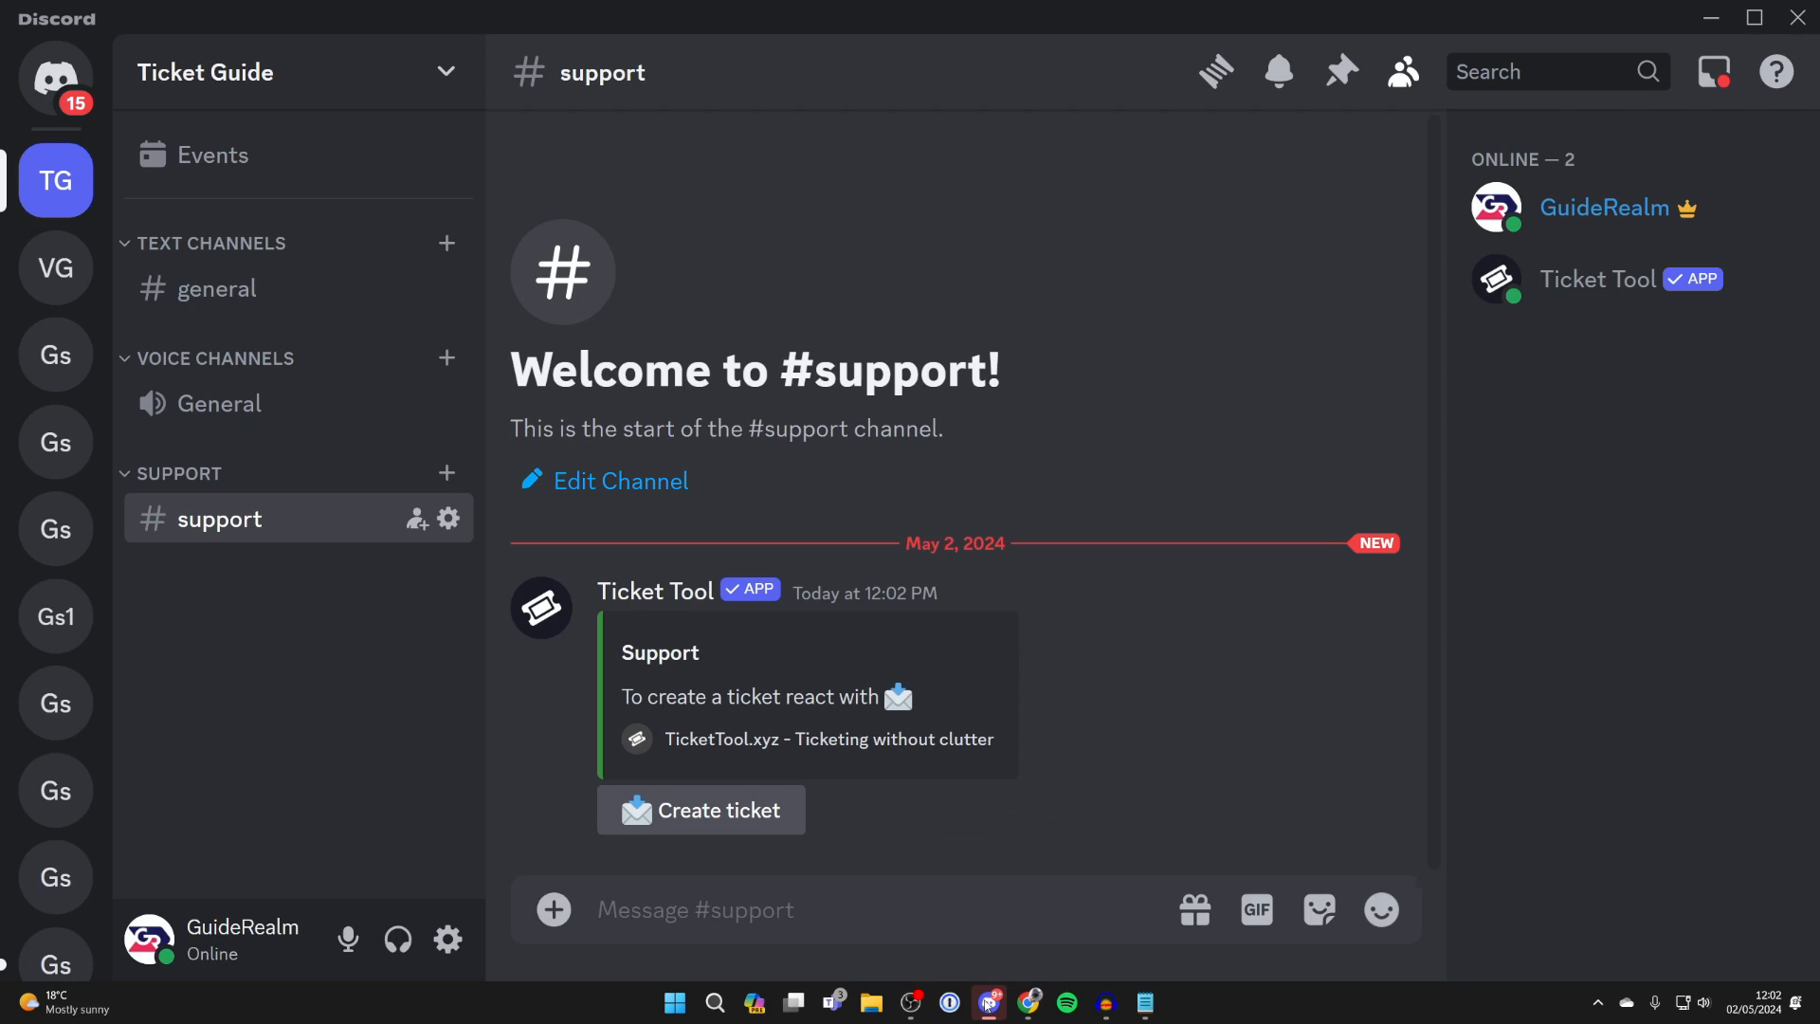
mouse_move(605, 610)
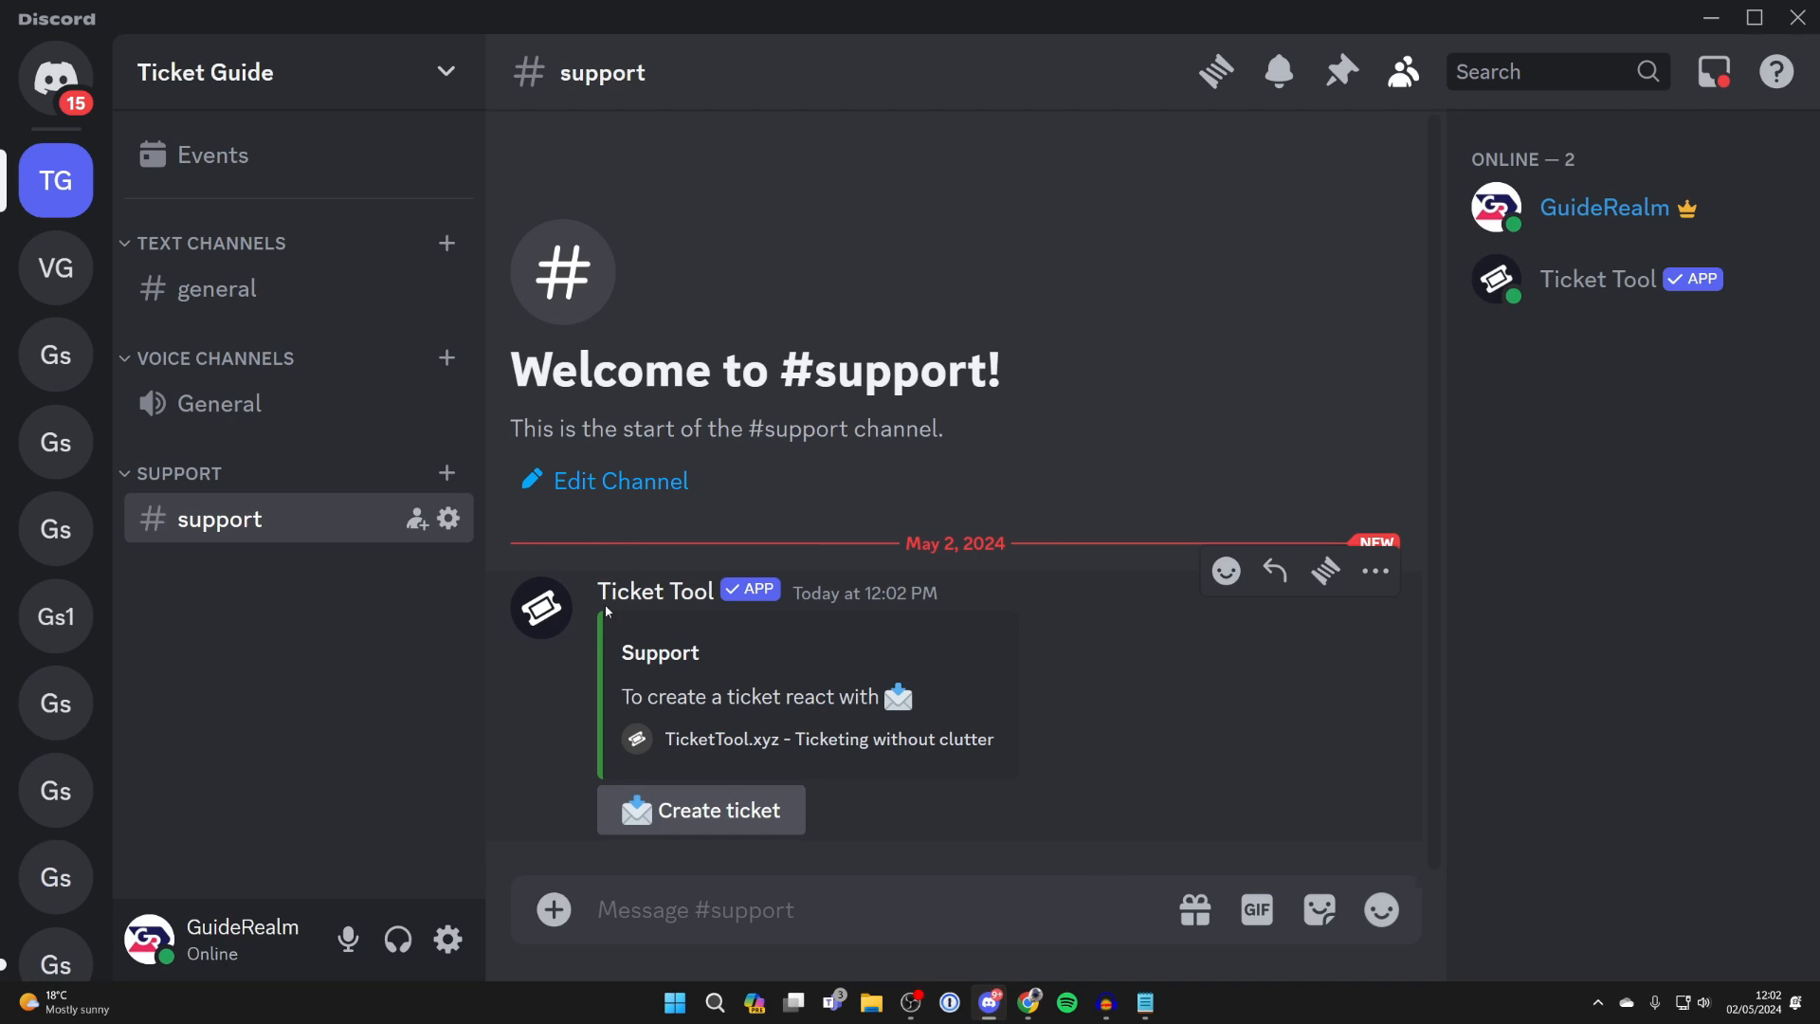
mouse_move(1057, 844)
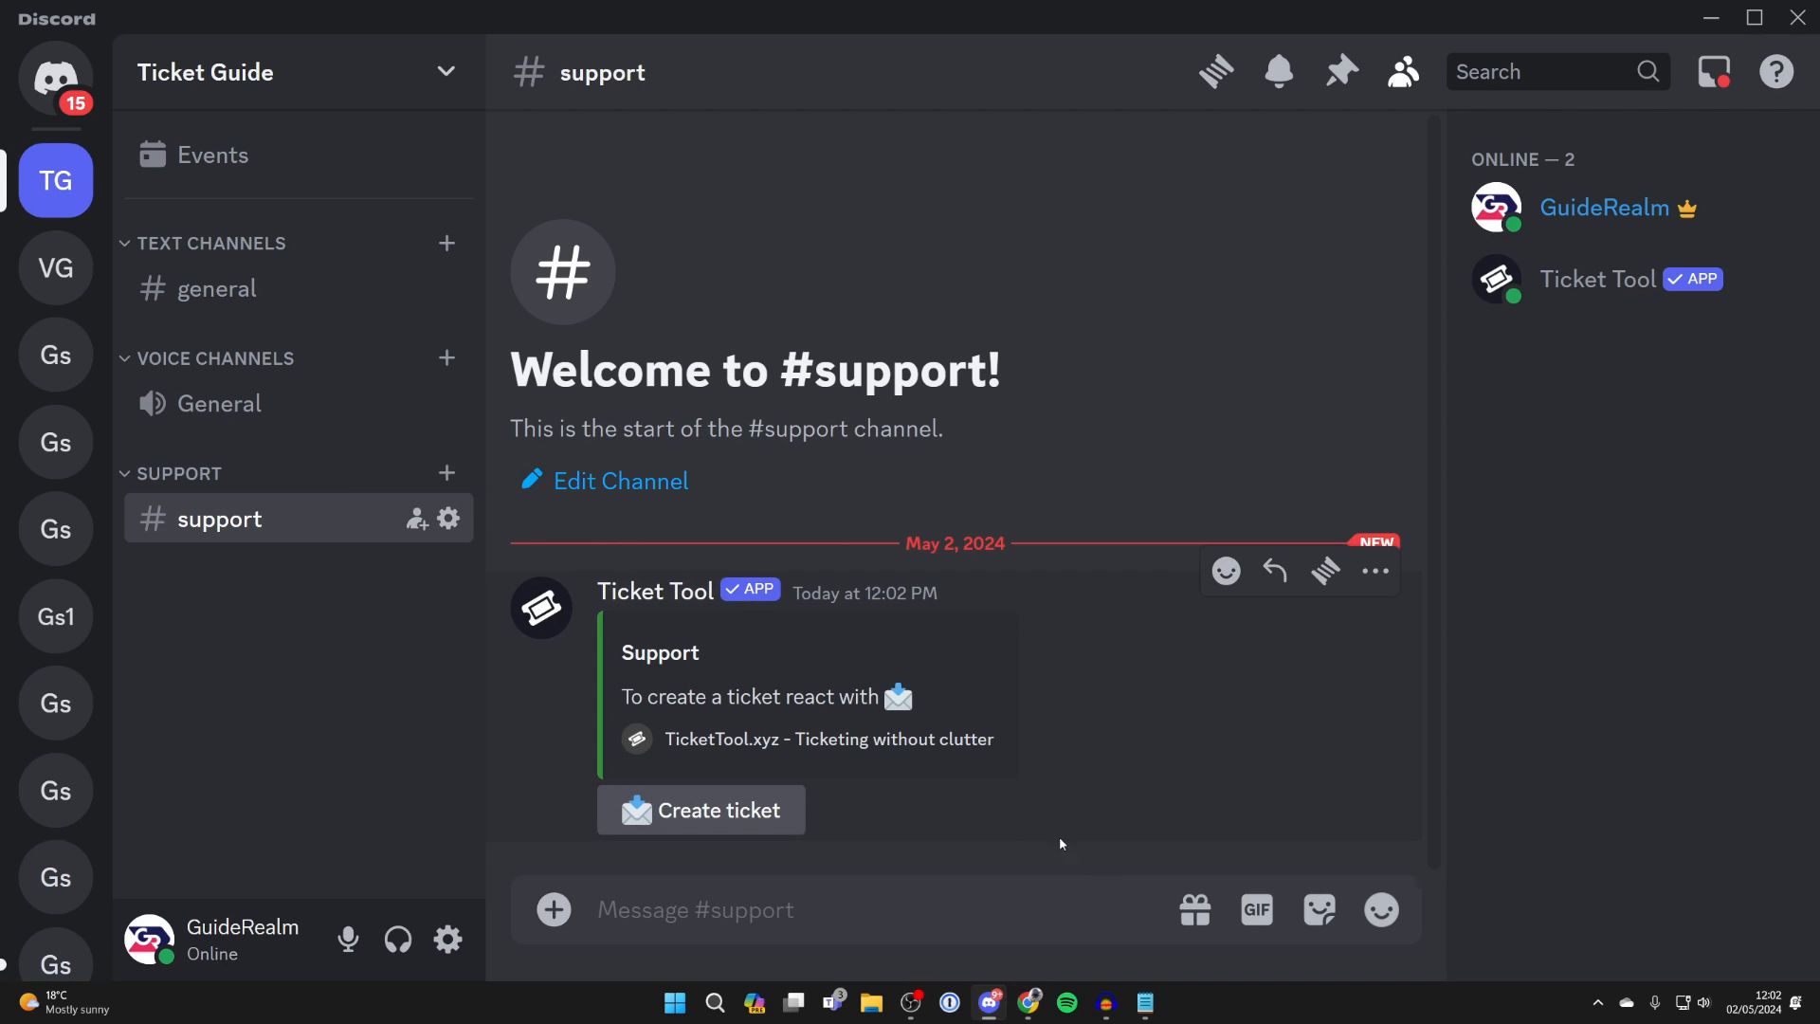
mouse_move(448, 517)
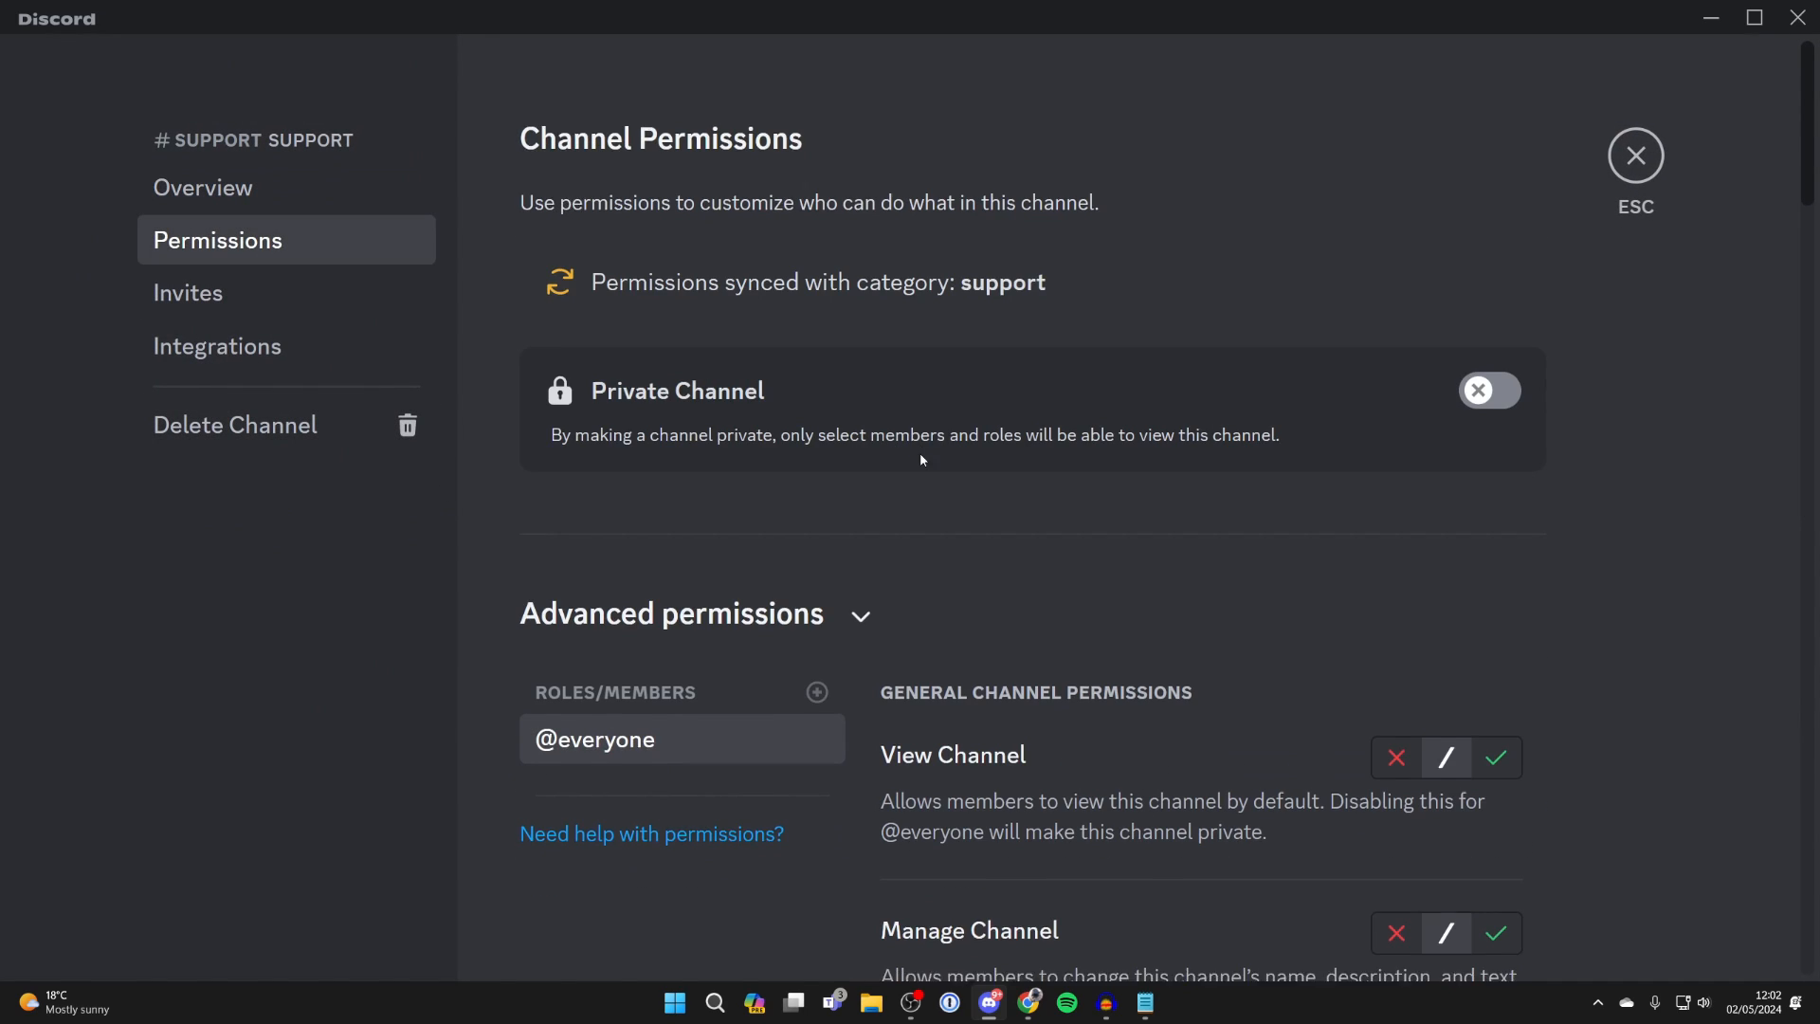
scroll("down", 3)
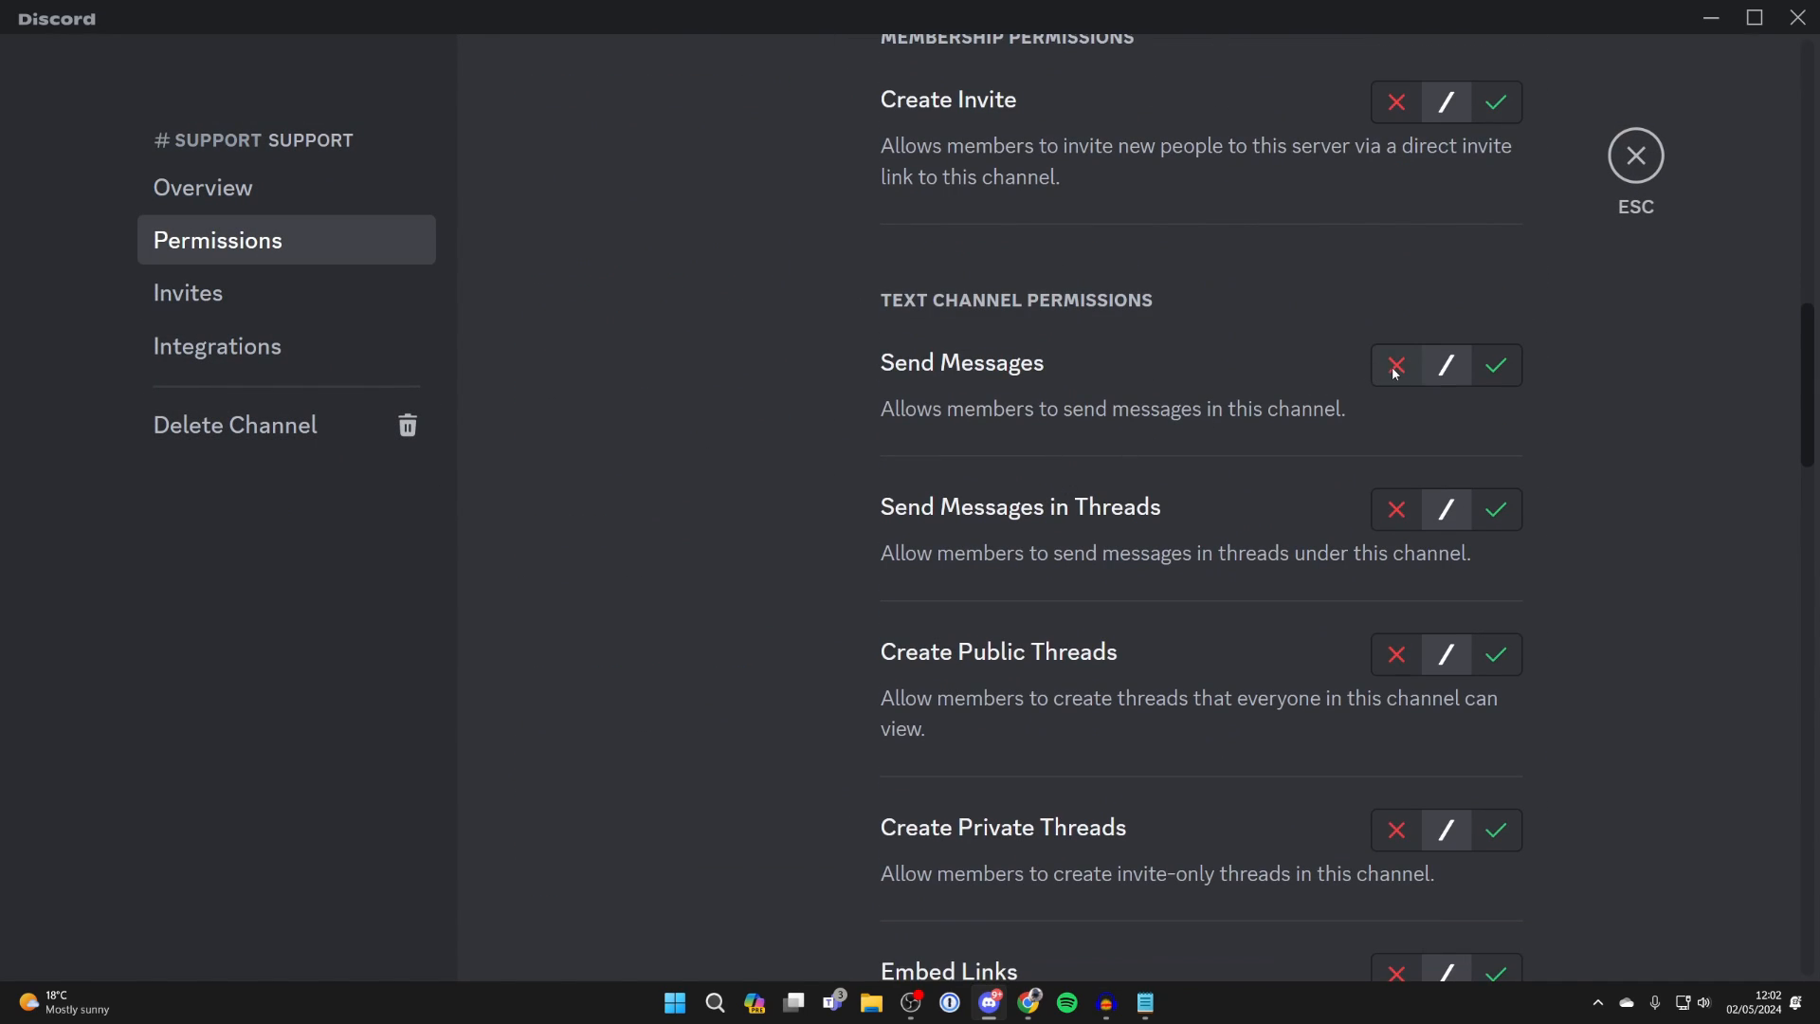
left_click(1395, 364)
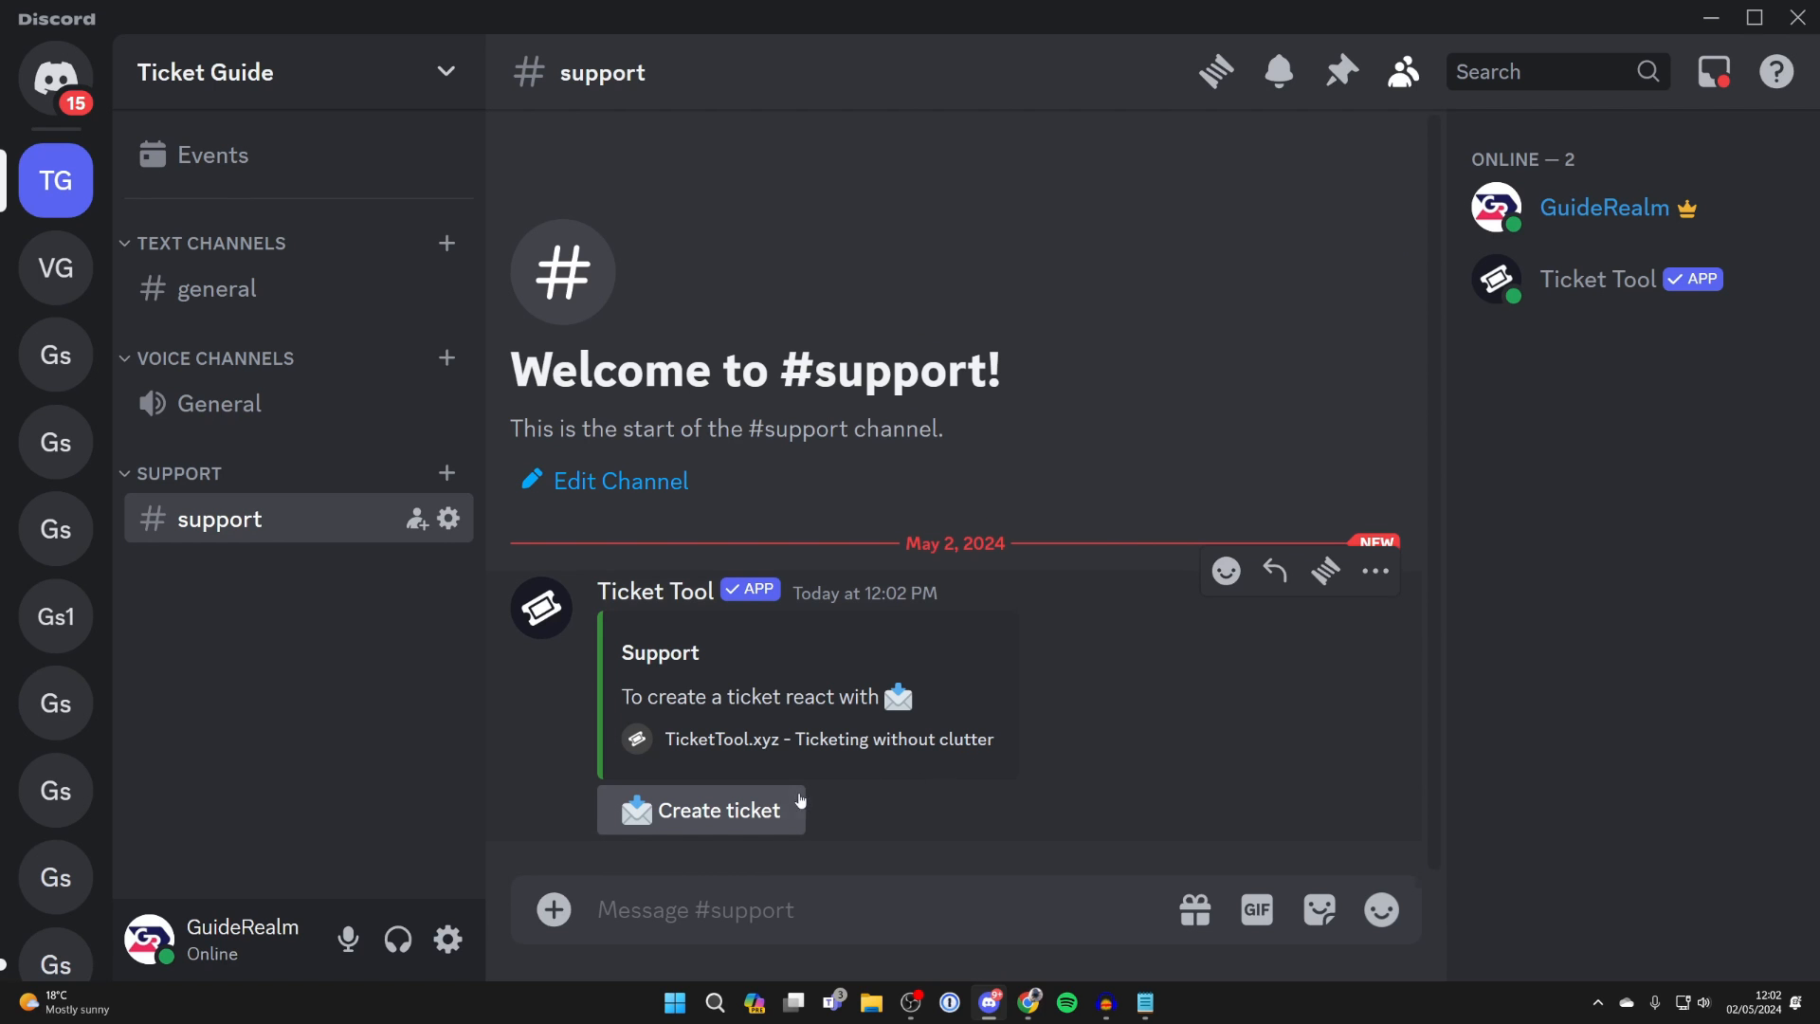
Create ticket-0001 from the Support panel, post hi, and request closing the ticket.
left_click(702, 810)
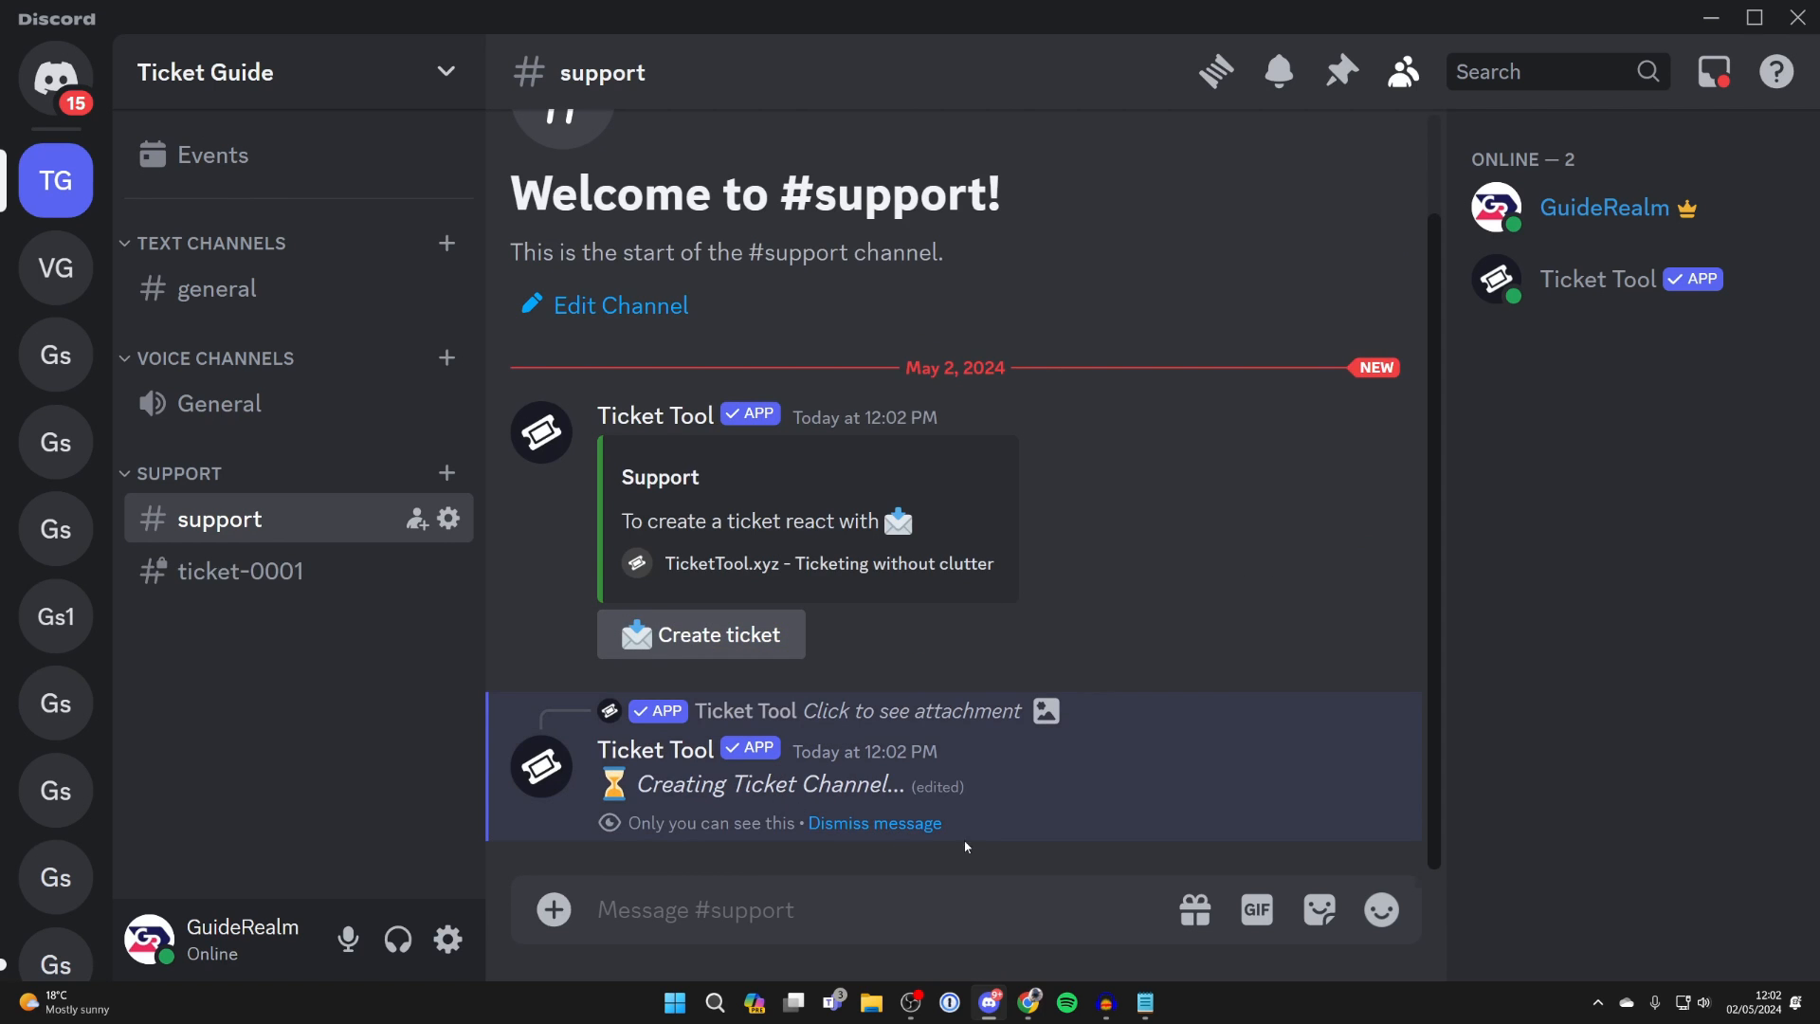
left_click(241, 571)
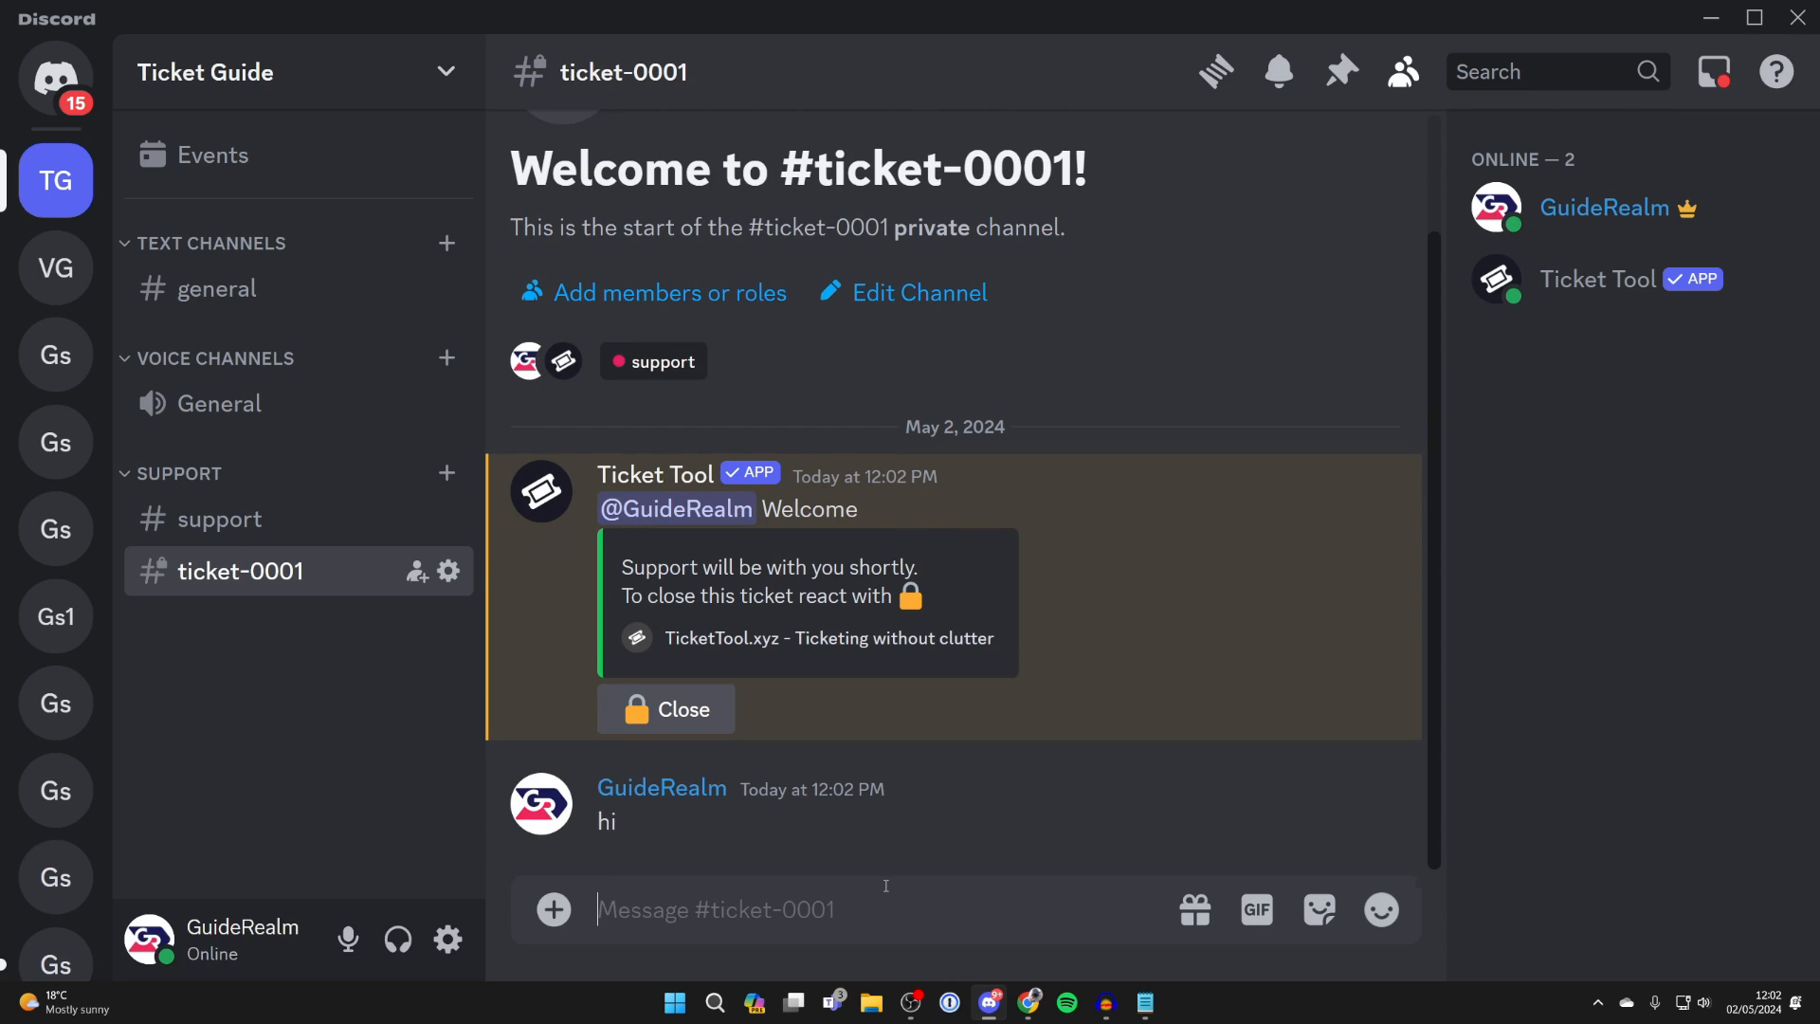
left_click(665, 707)
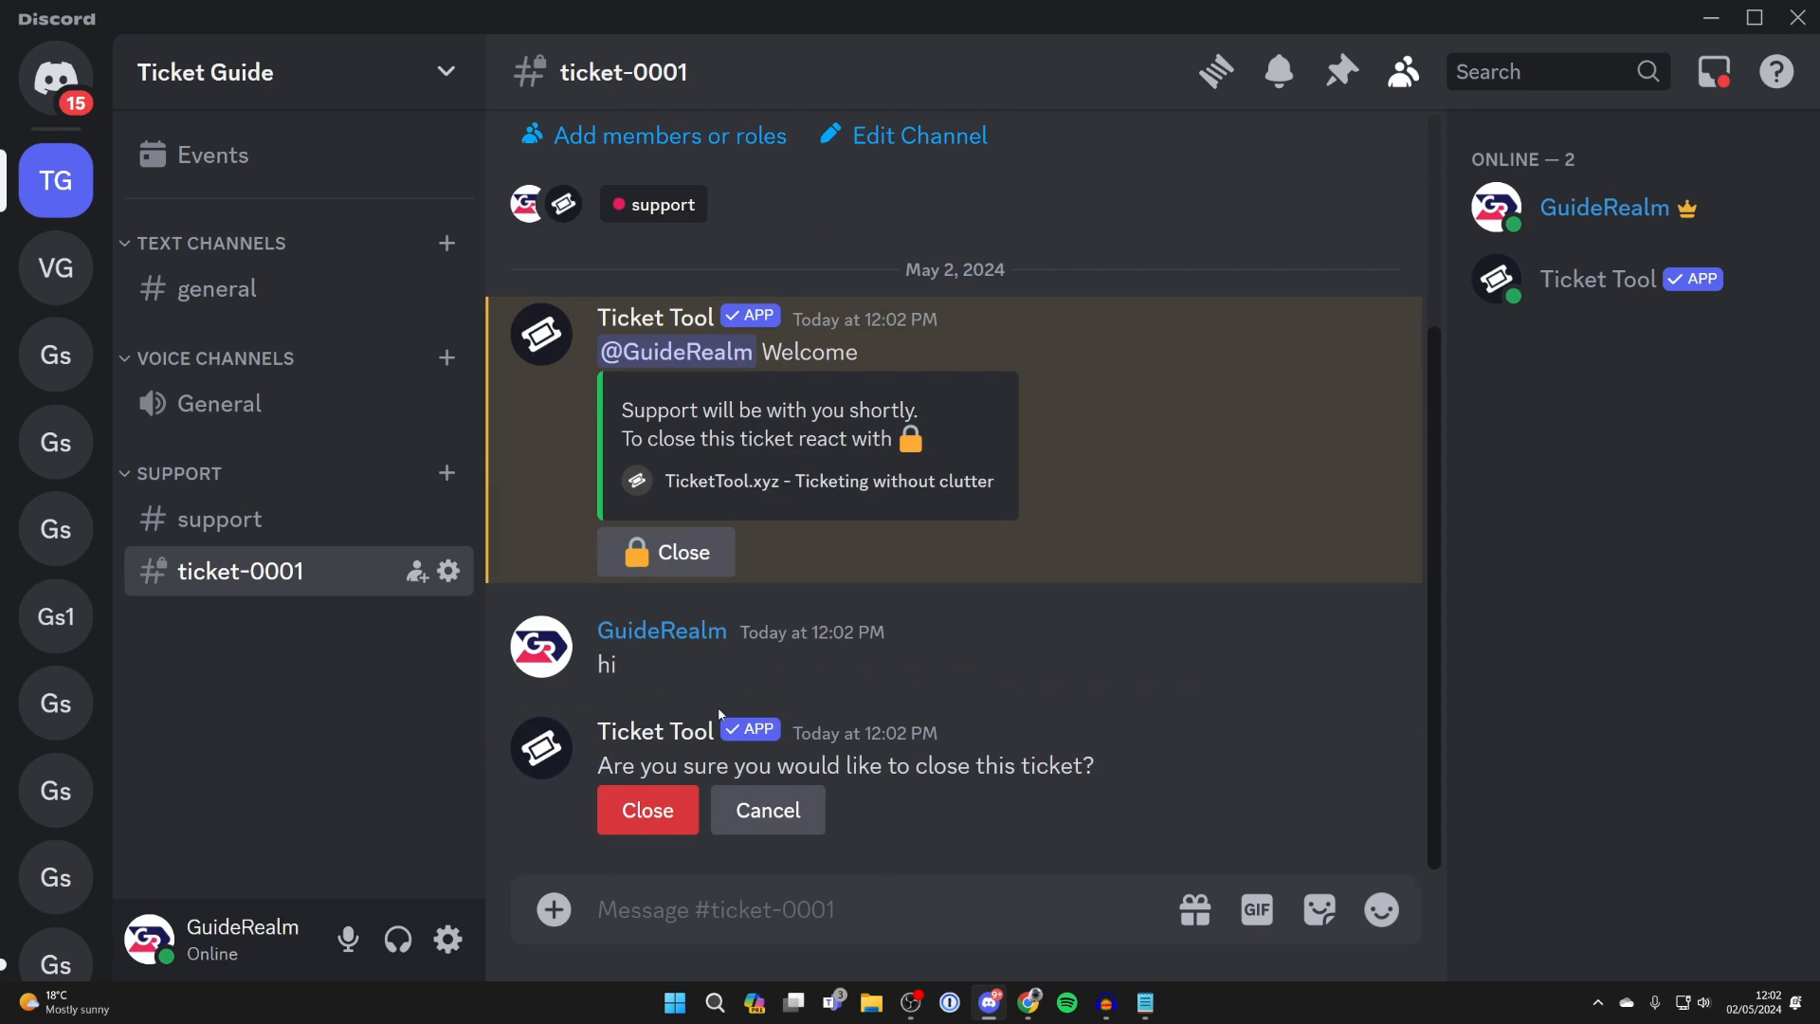